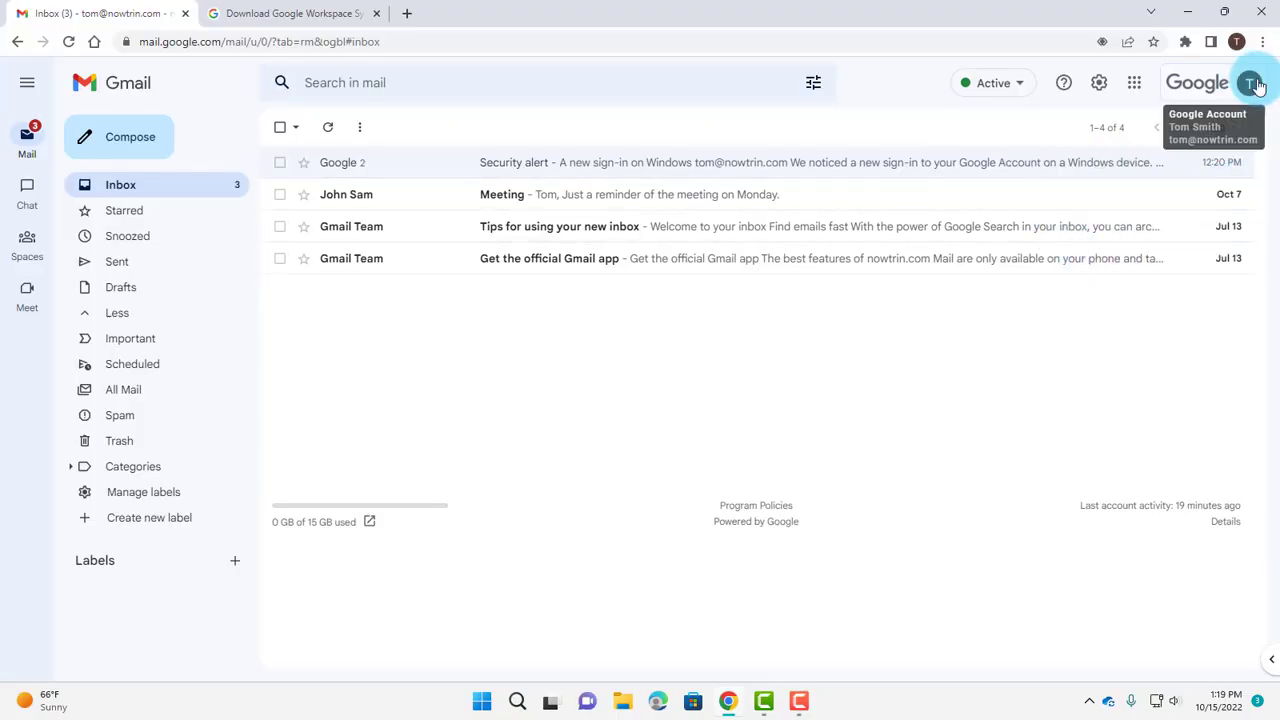
{"action": "mouse_move", "coordinate": [573, 194]}
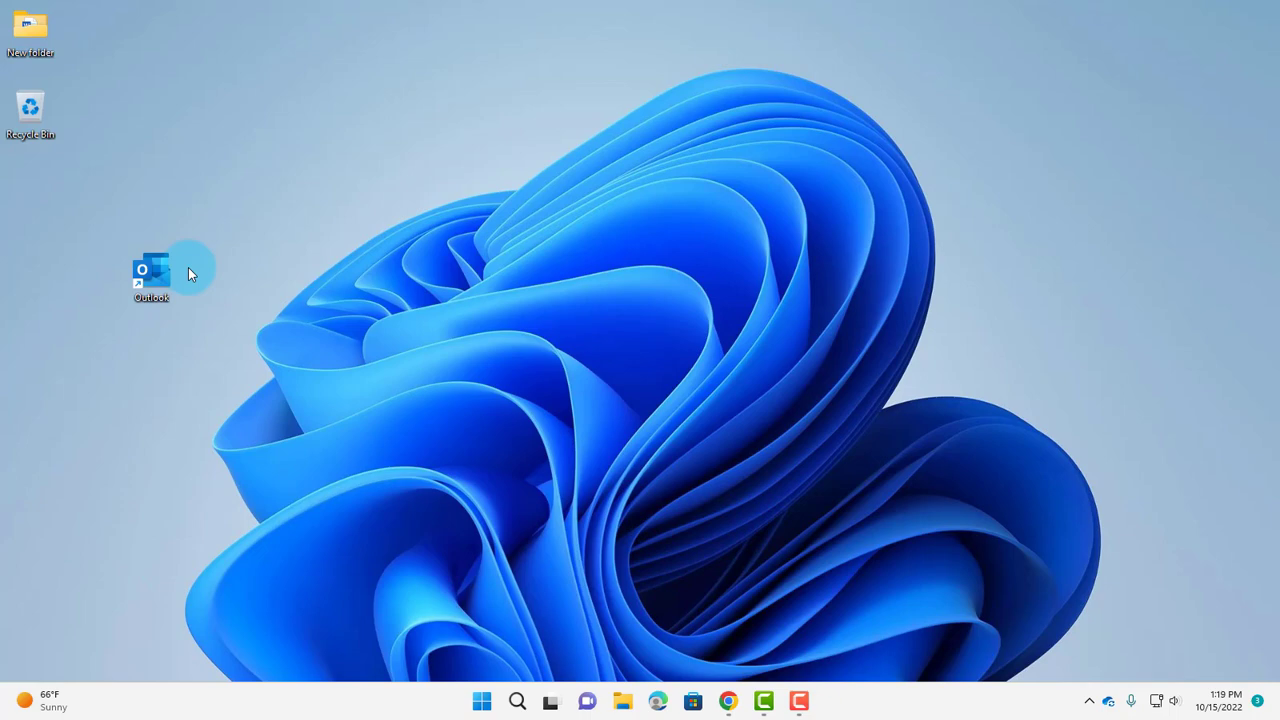
{"action": "double_click", "coordinate": [150, 270]}
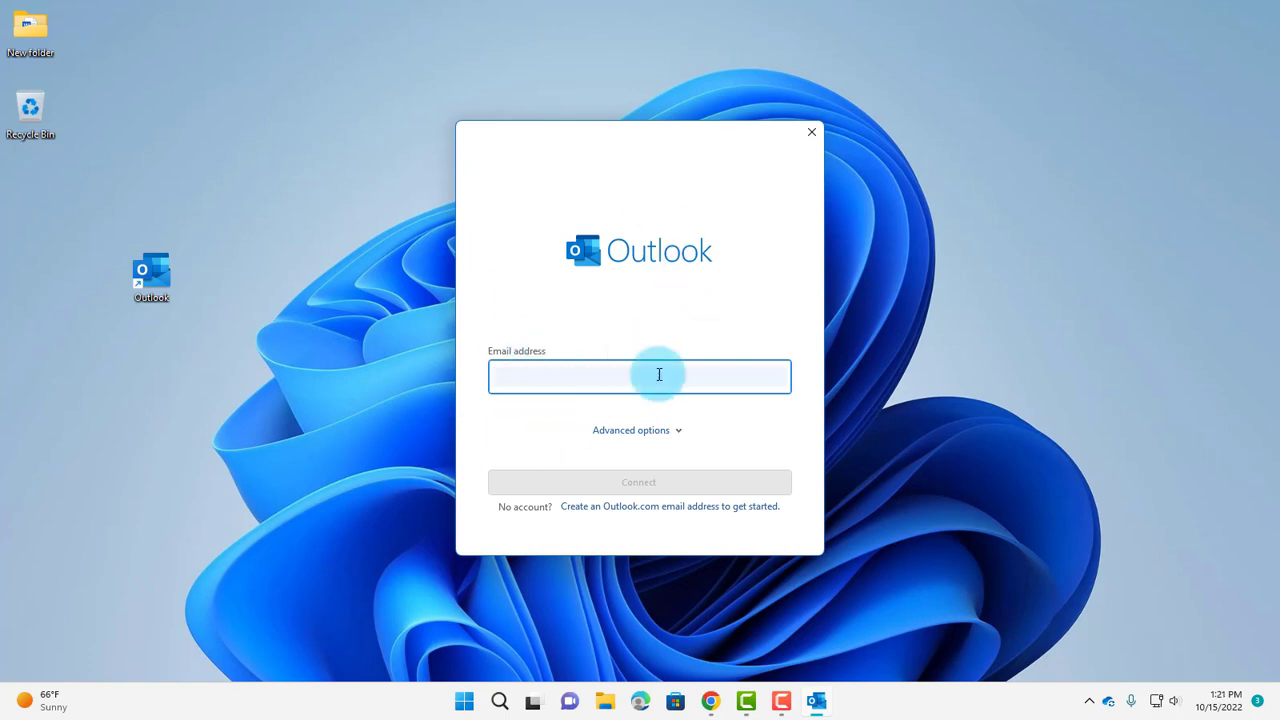
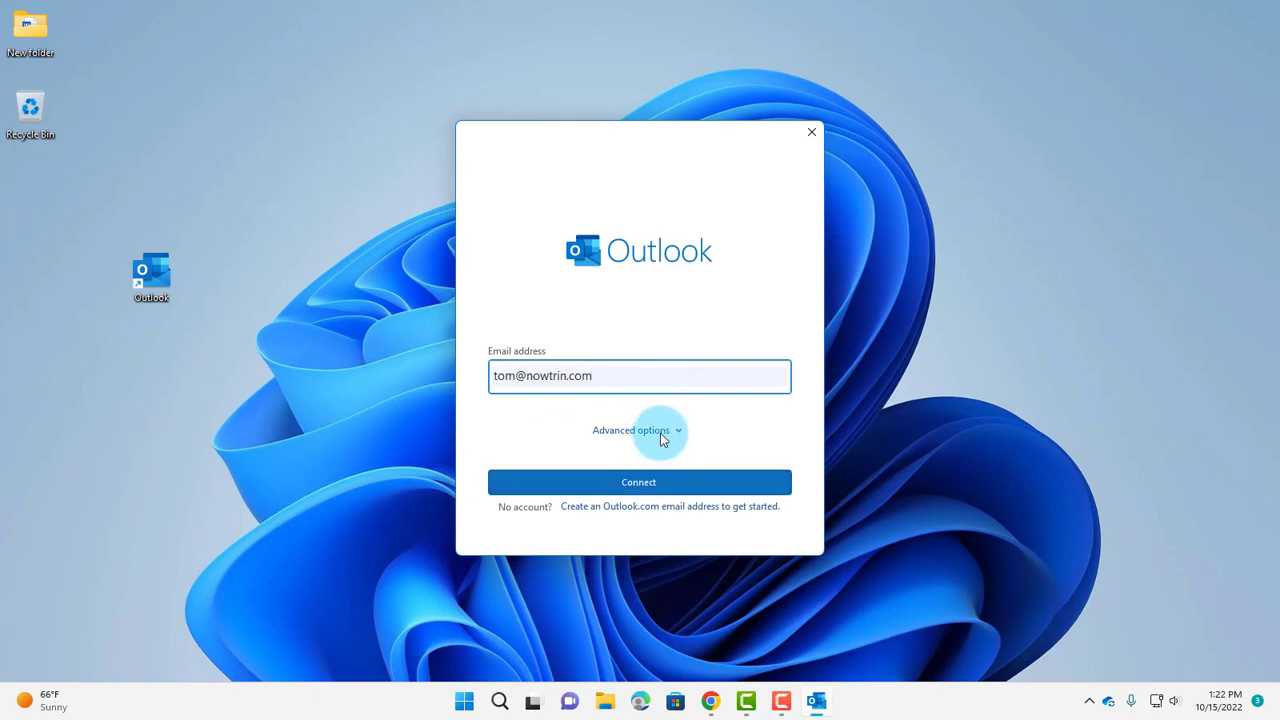
{"action": "left_click", "coordinate": [631, 430]}
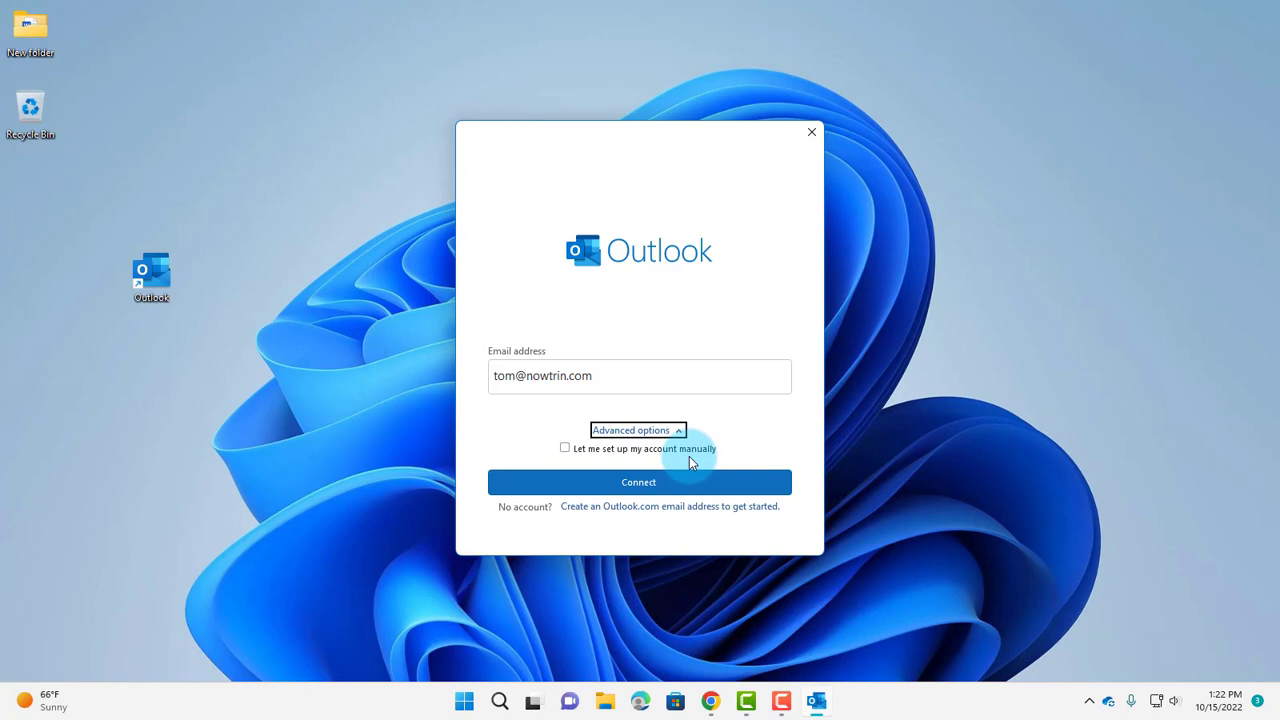
{"action": "left_click", "coordinate": [565, 448]}
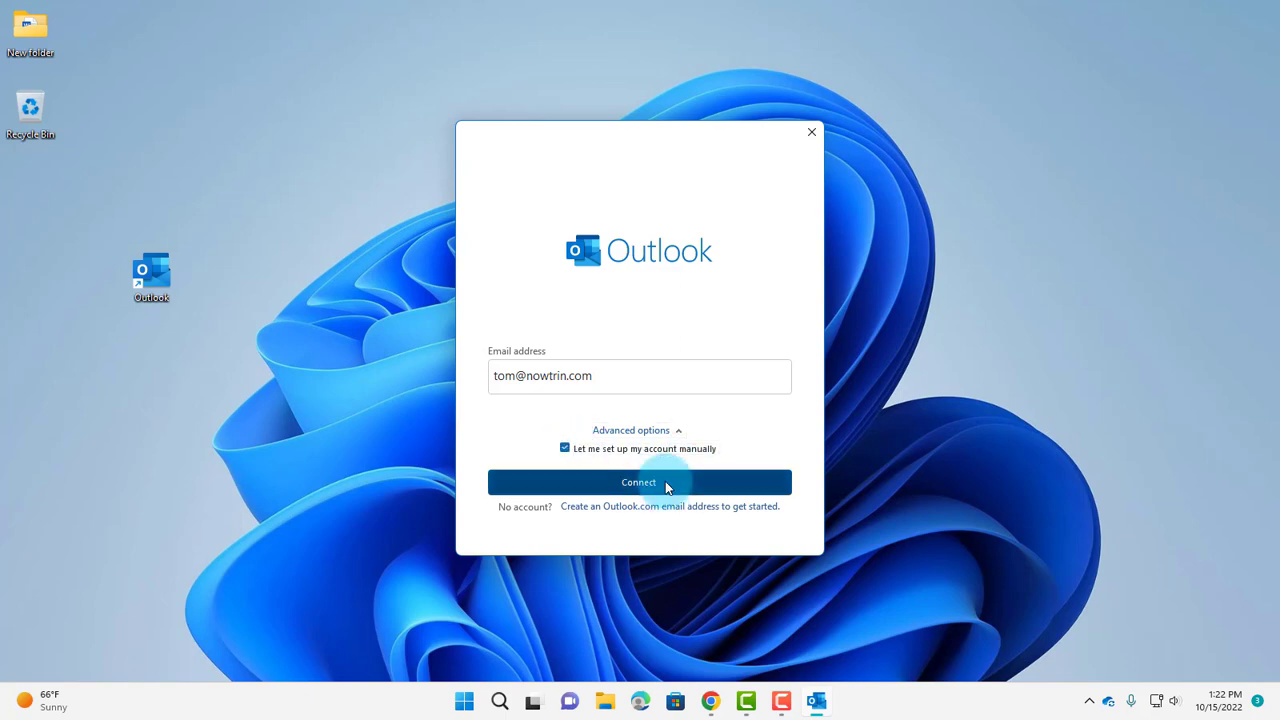
{"action": "left_click", "coordinate": [638, 482]}
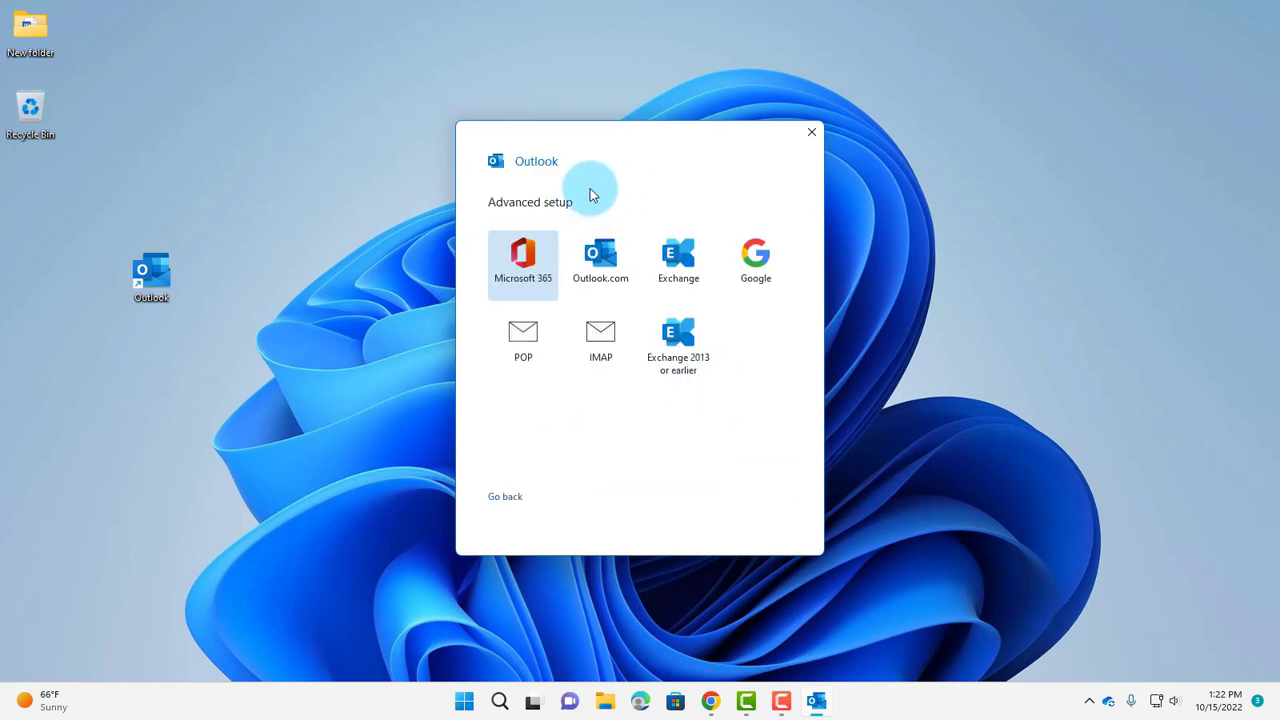
{"action": "mouse_move", "coordinate": [755, 260]}
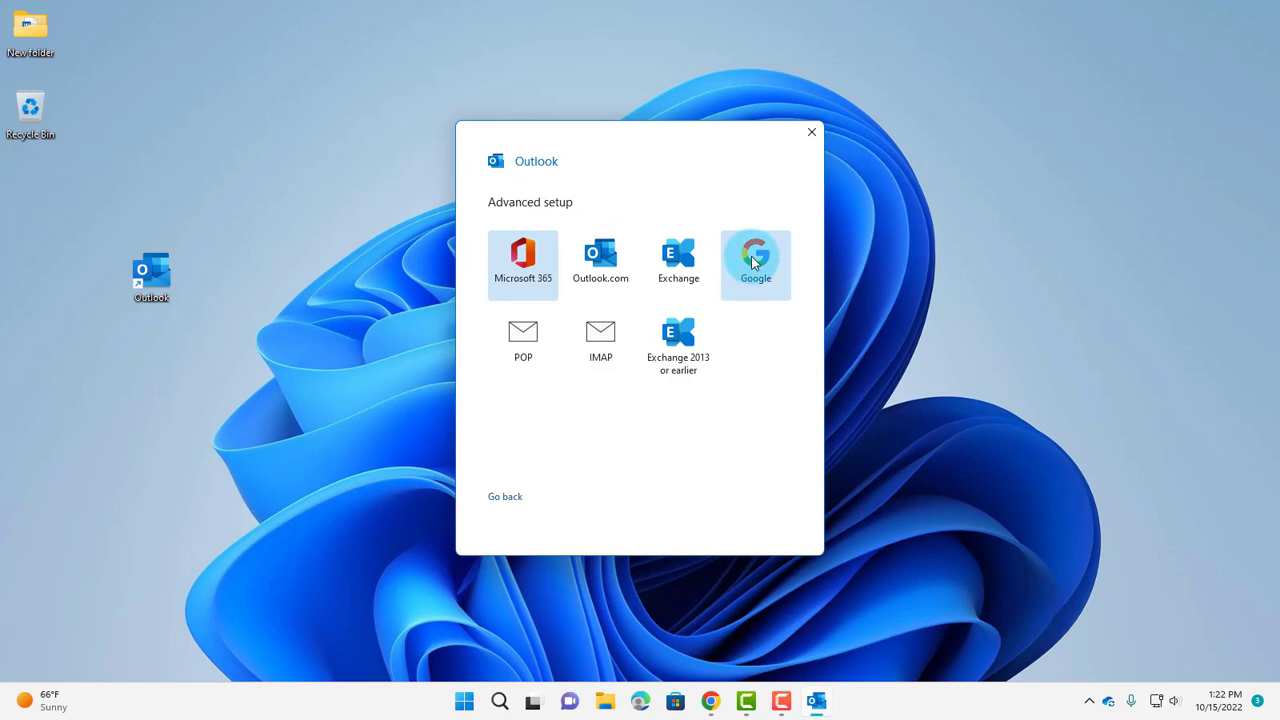
{"action": "left_click", "coordinate": [755, 260]}
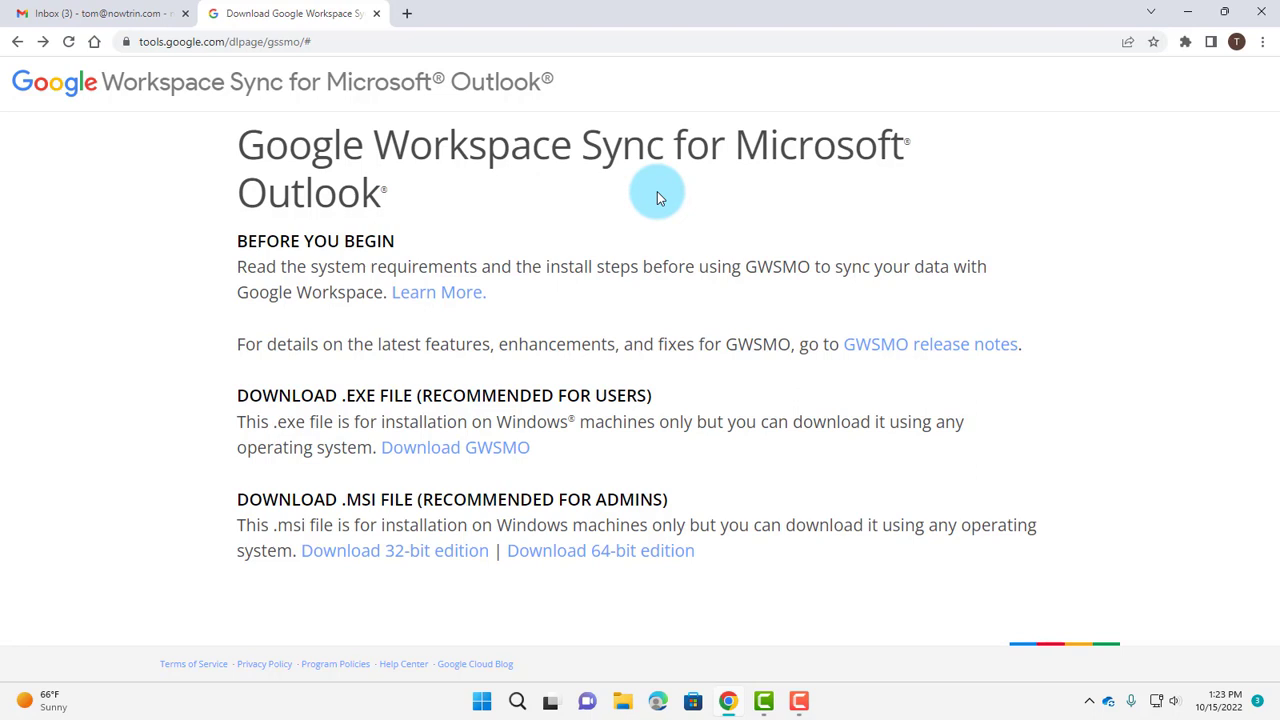
{"action": "mouse_move", "coordinate": [457, 140]}
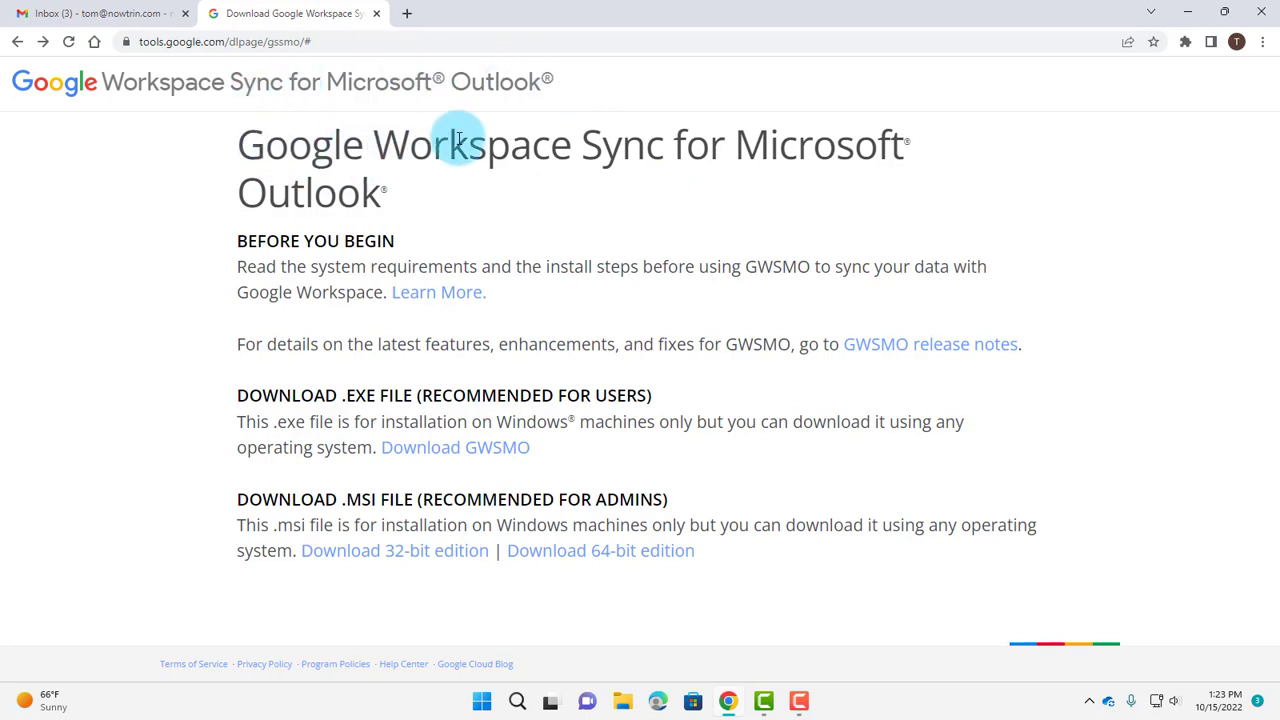
{"action": "mouse_move", "coordinate": [625, 145]}
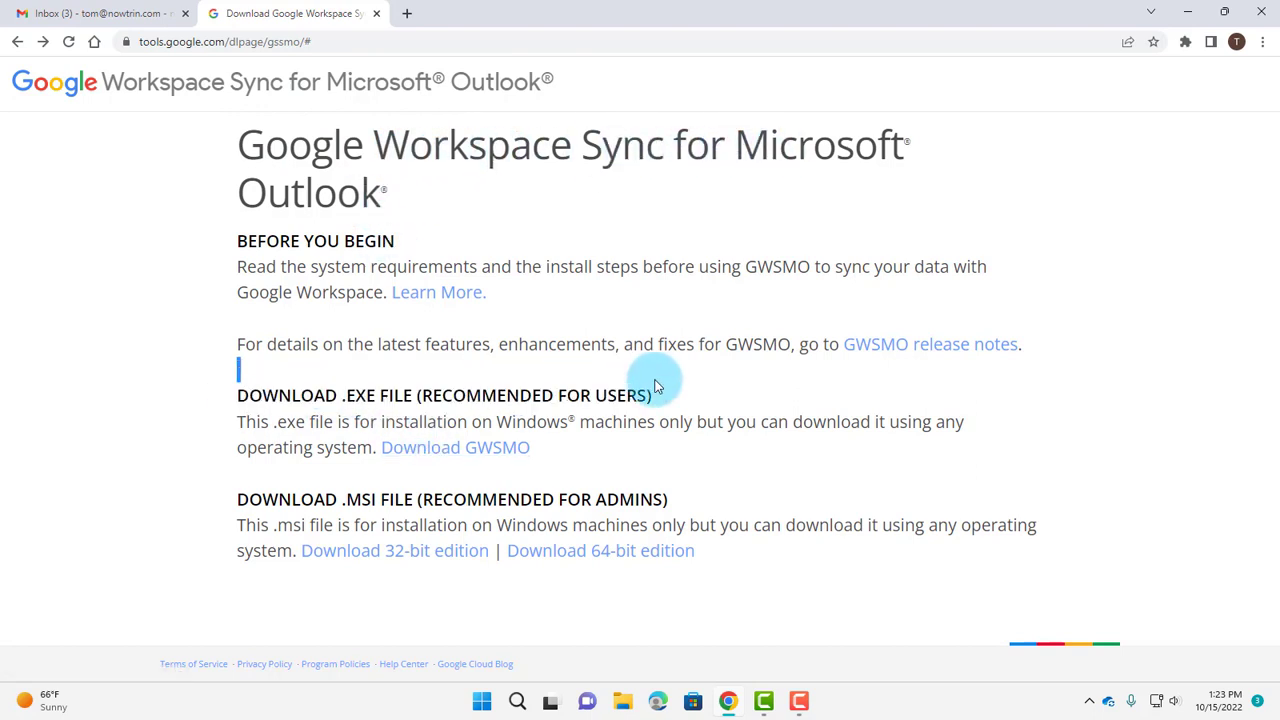
Download the GWSMO .exe installer and run it
{"action": "left_click", "coordinate": [455, 447]}
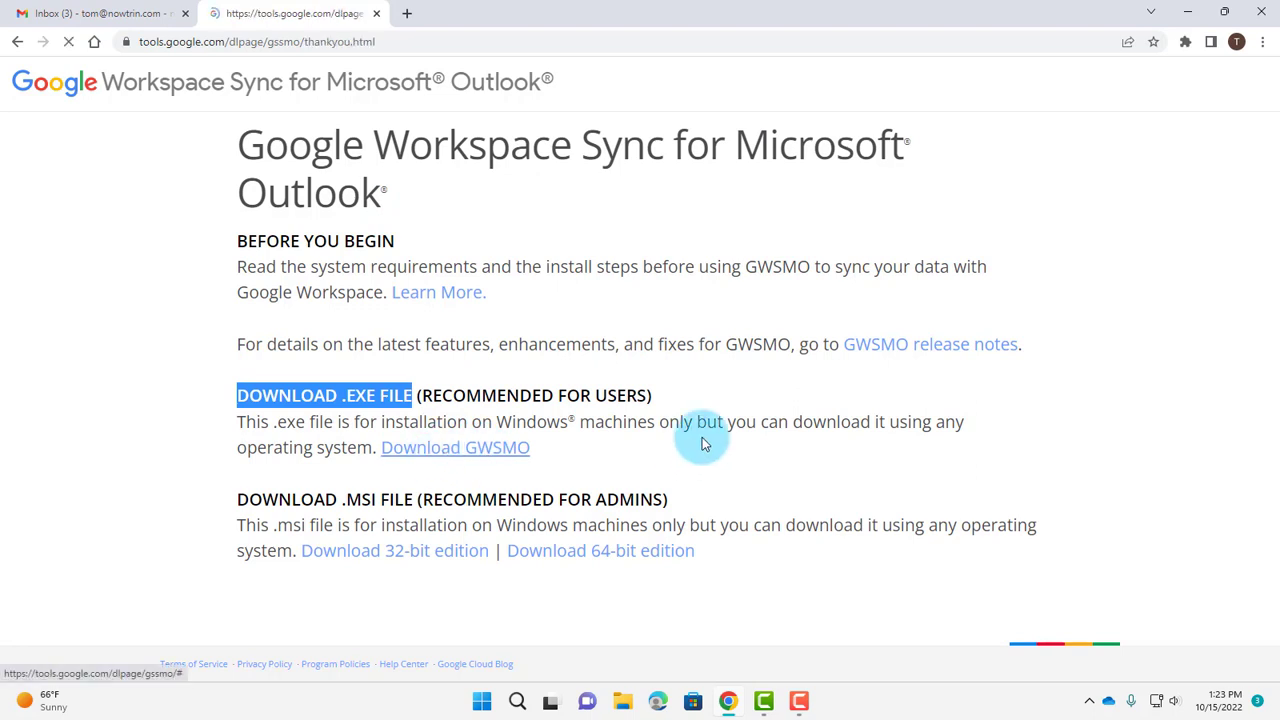
{"action": "left_click", "coordinate": [455, 447]}
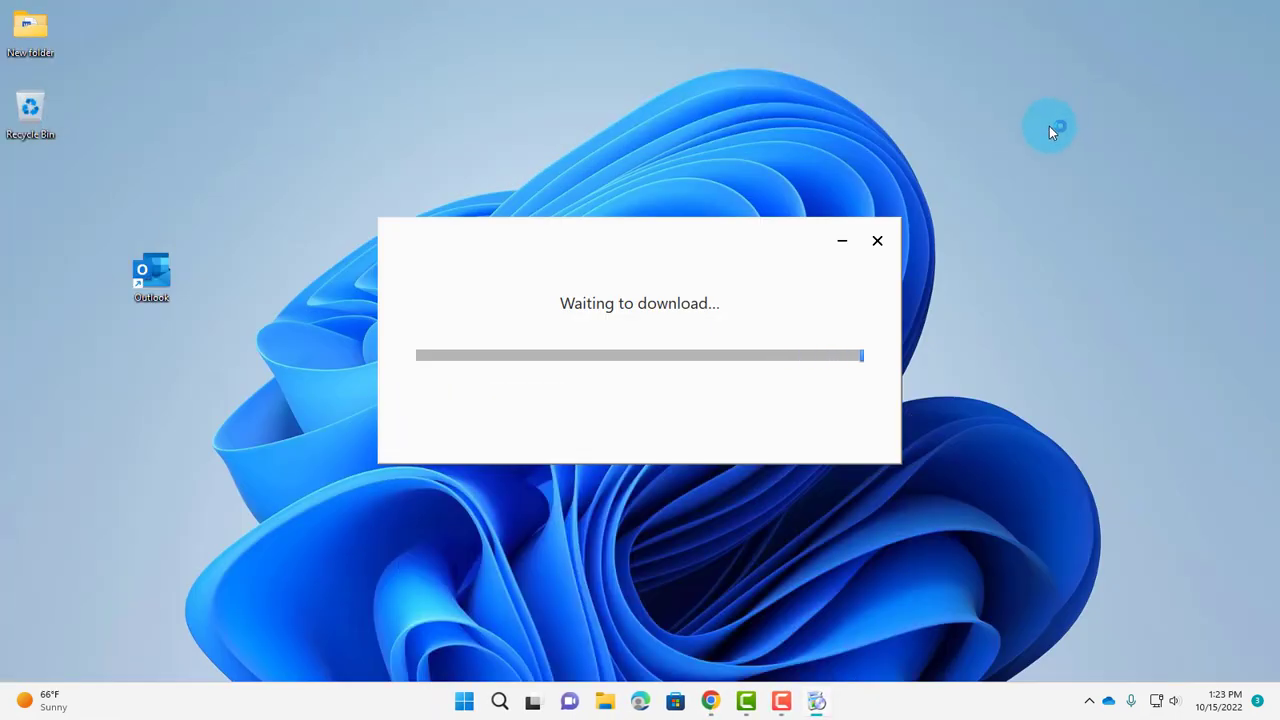
{"action": "mouse_move", "coordinate": [170, 385]}
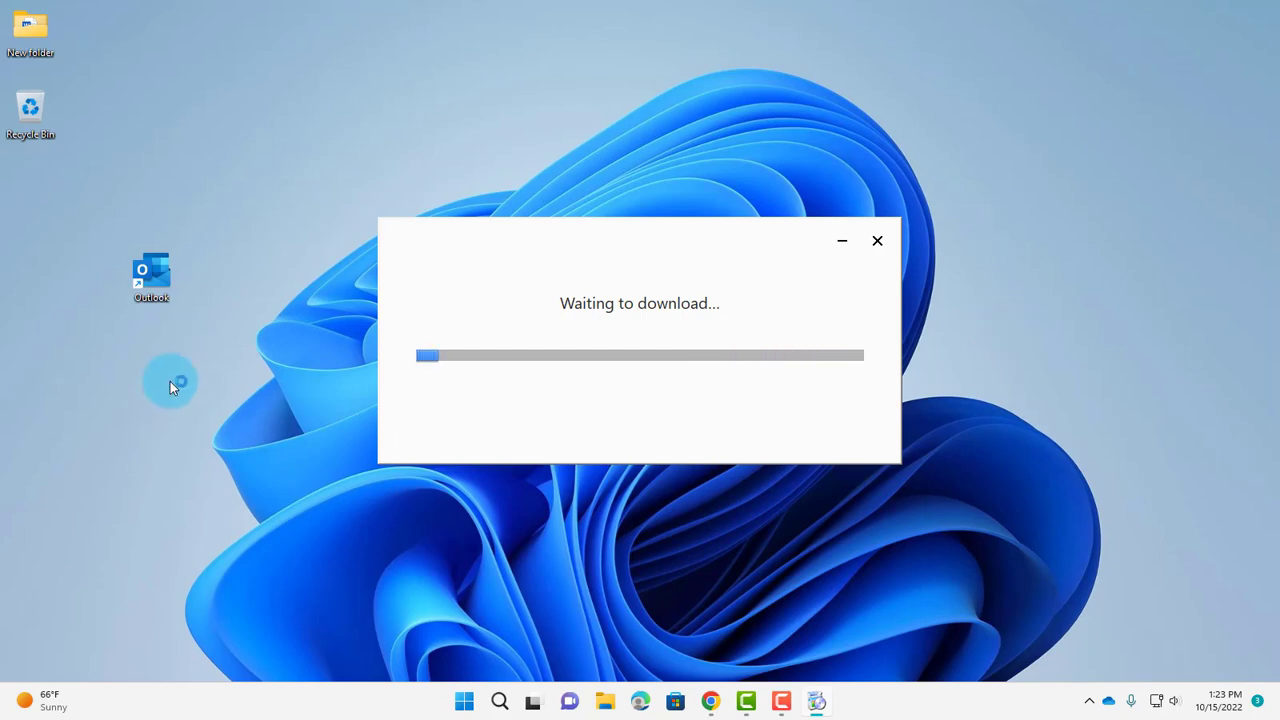
{"action": "mouse_move", "coordinate": [997, 387]}
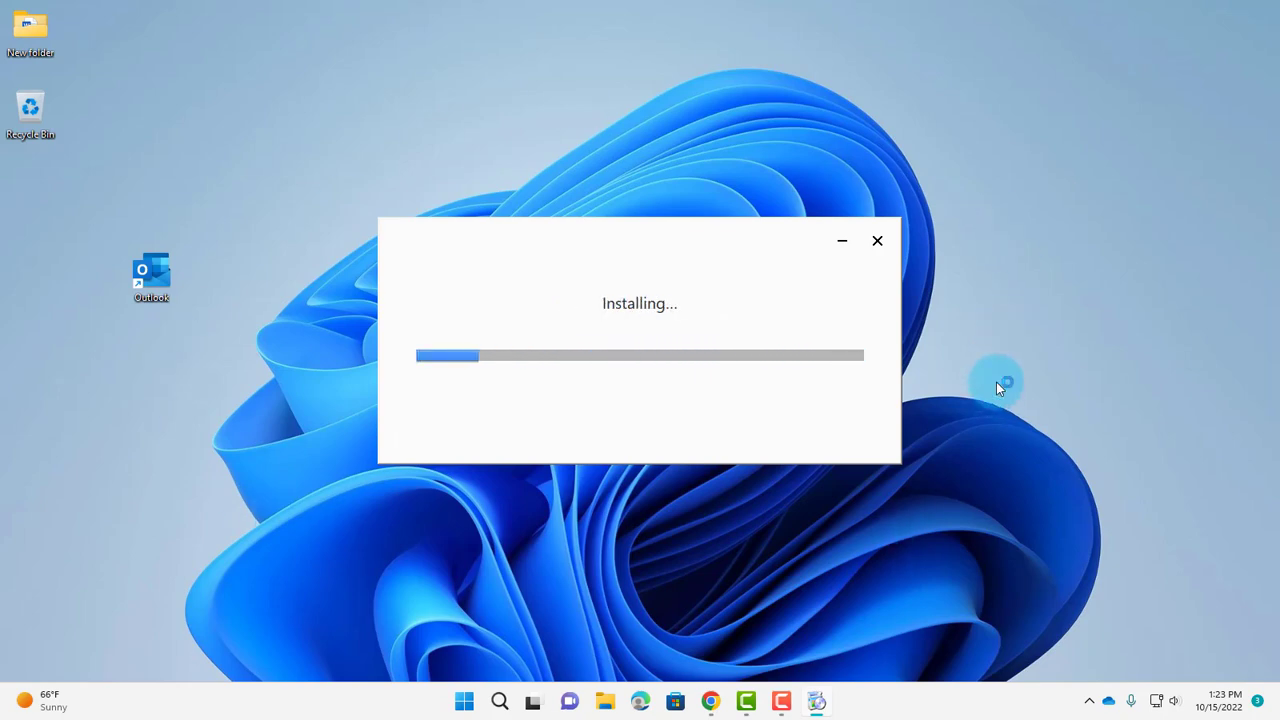
{"action": "mouse_move", "coordinate": [868, 318]}
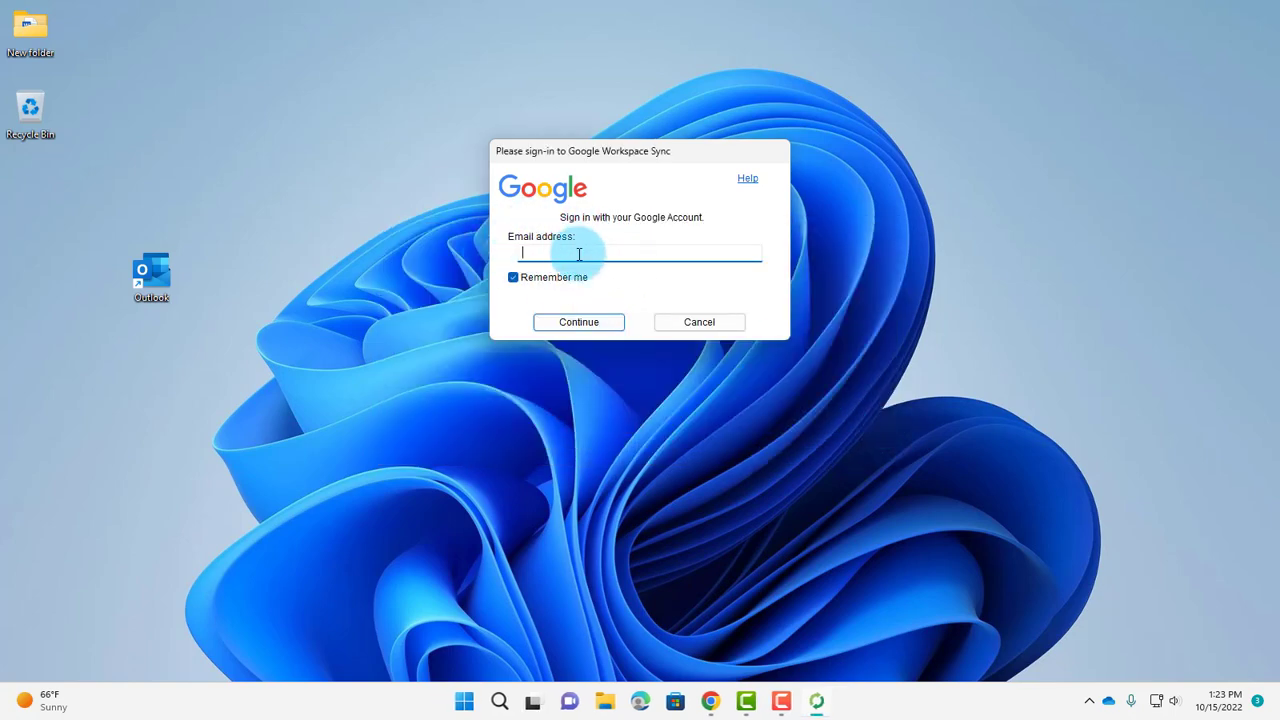
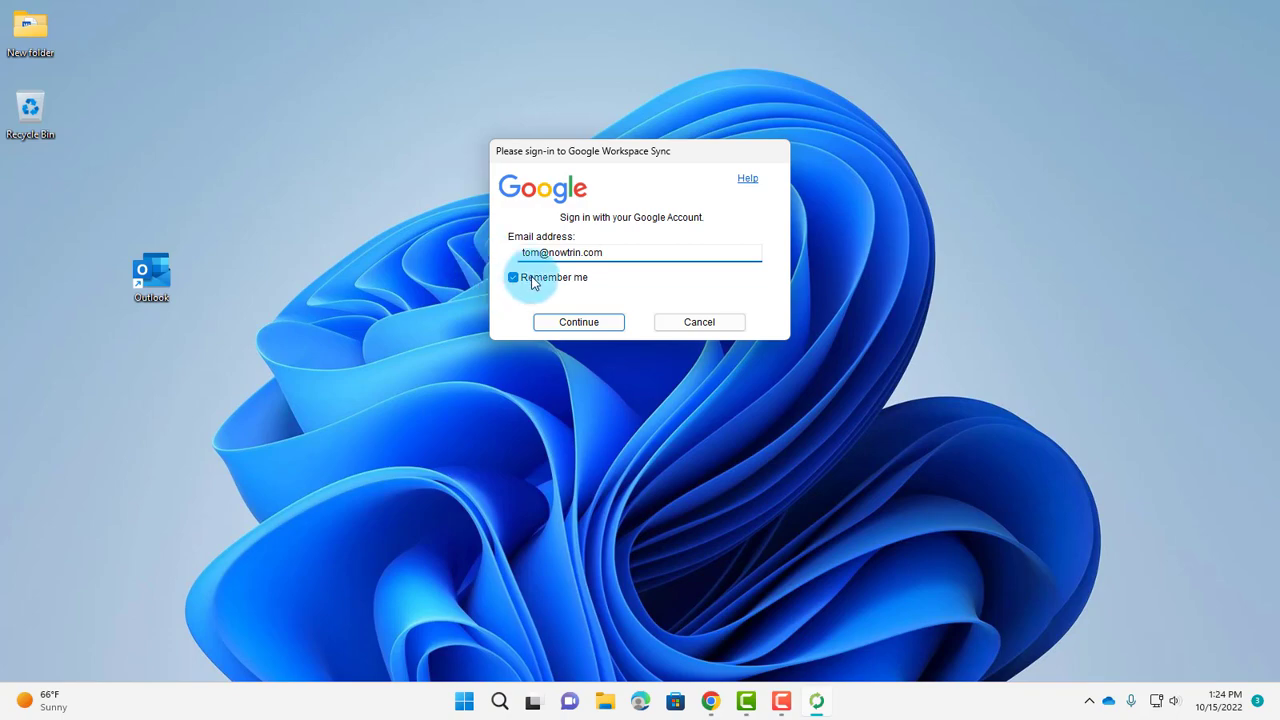
{"action": "left_click", "coordinate": [578, 321]}
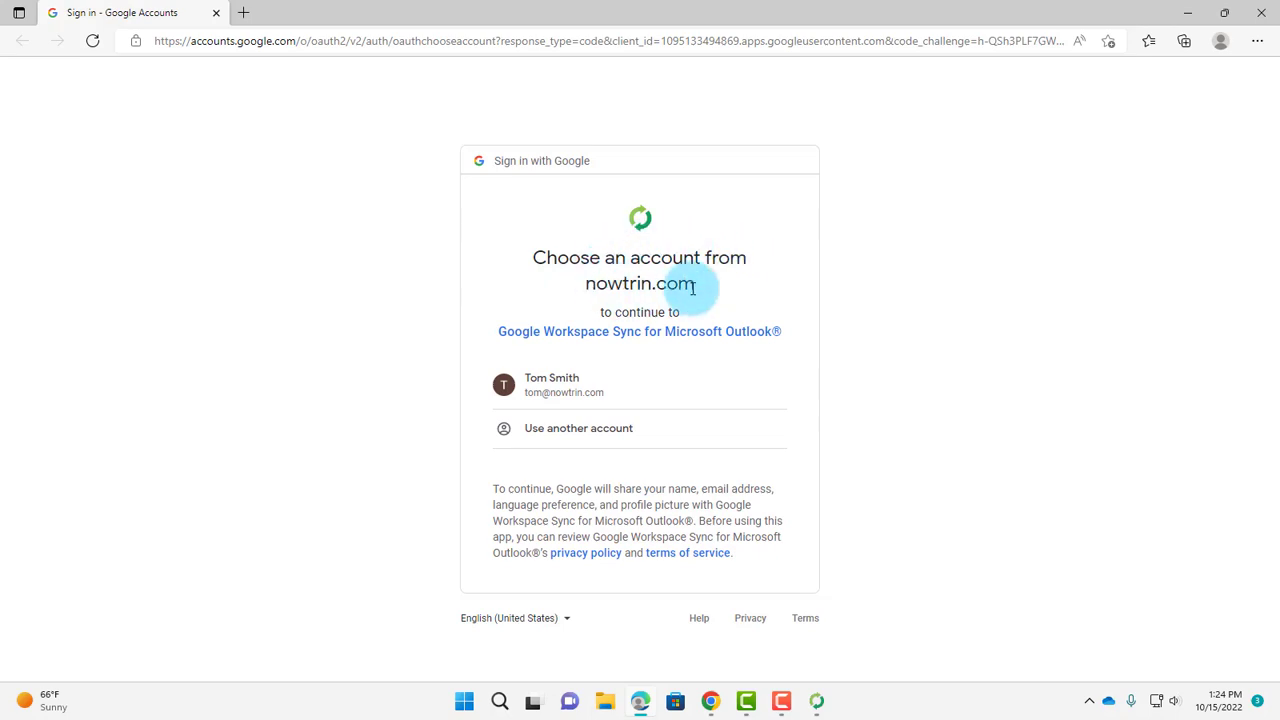
{"action": "mouse_move", "coordinate": [577, 384]}
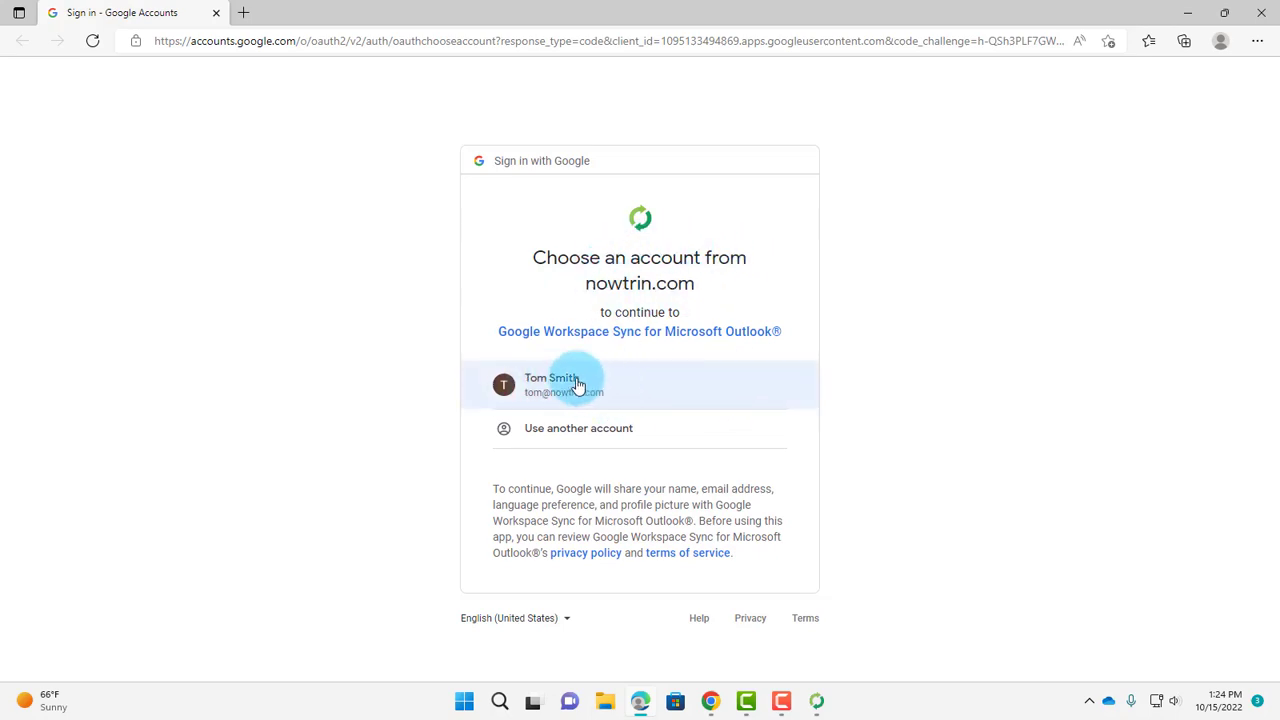
Choose the nowtrin.com account and allow Google Workspace Sync access
{"action": "left_click", "coordinate": [579, 385]}
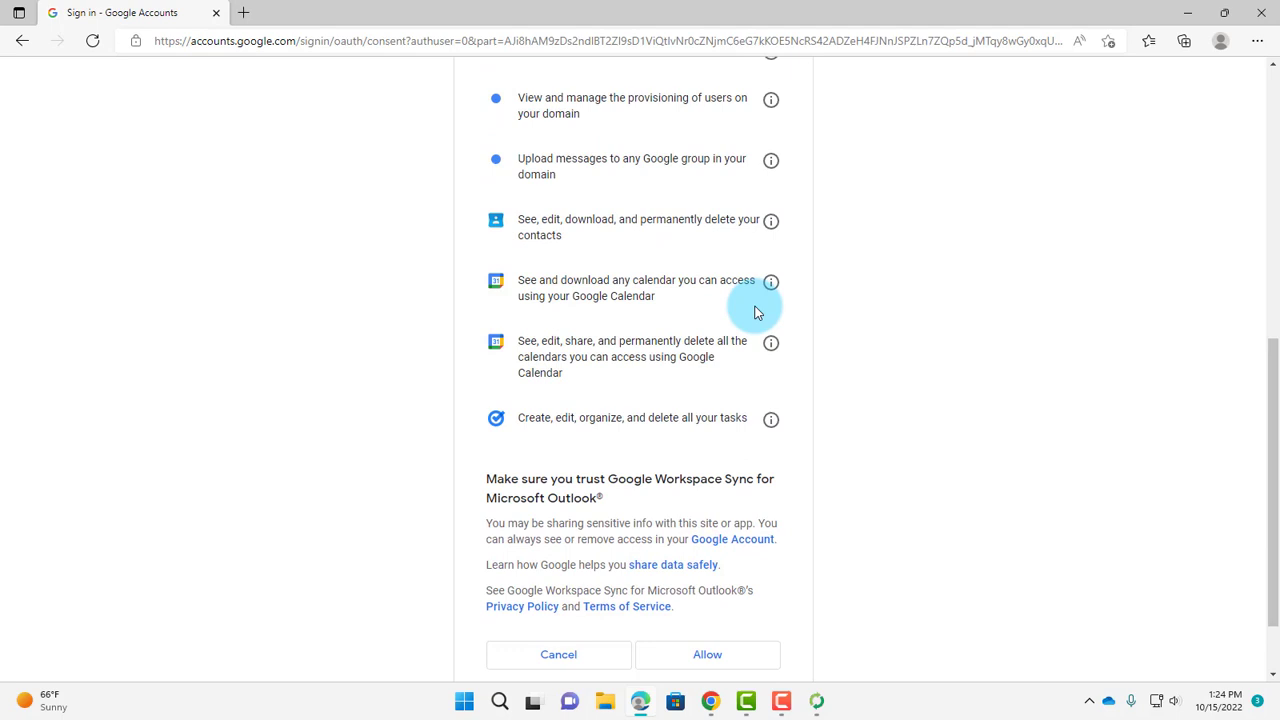
{"action": "left_click", "coordinate": [707, 654]}
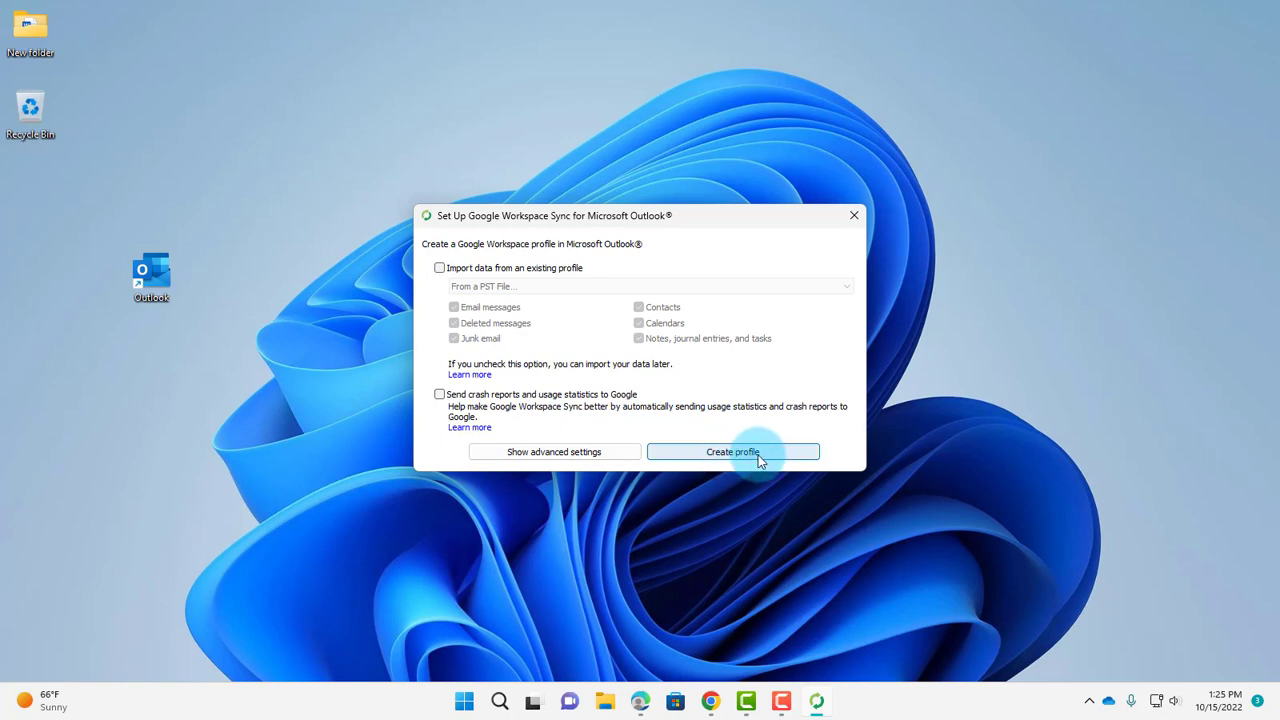
Create the Google Workspace Outlook profile, finish setup and relaunch Outlook
{"action": "left_click", "coordinate": [732, 451]}
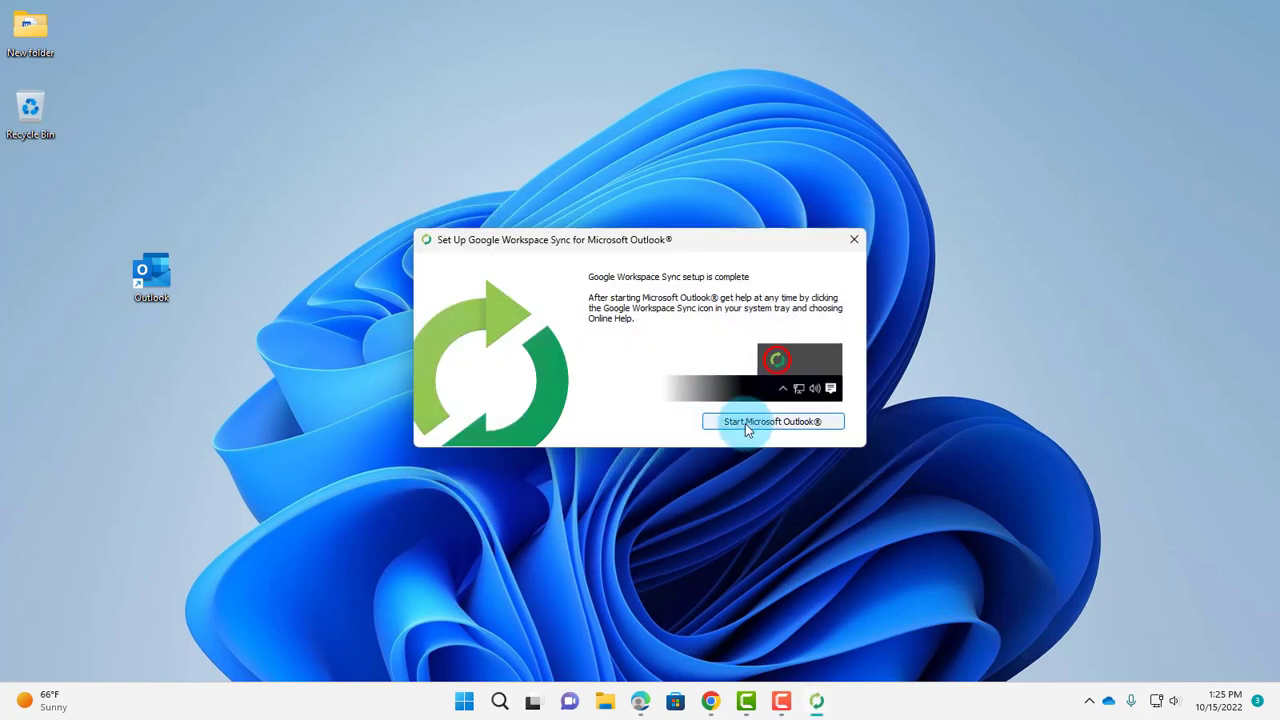
{"action": "left_click", "coordinate": [773, 421]}
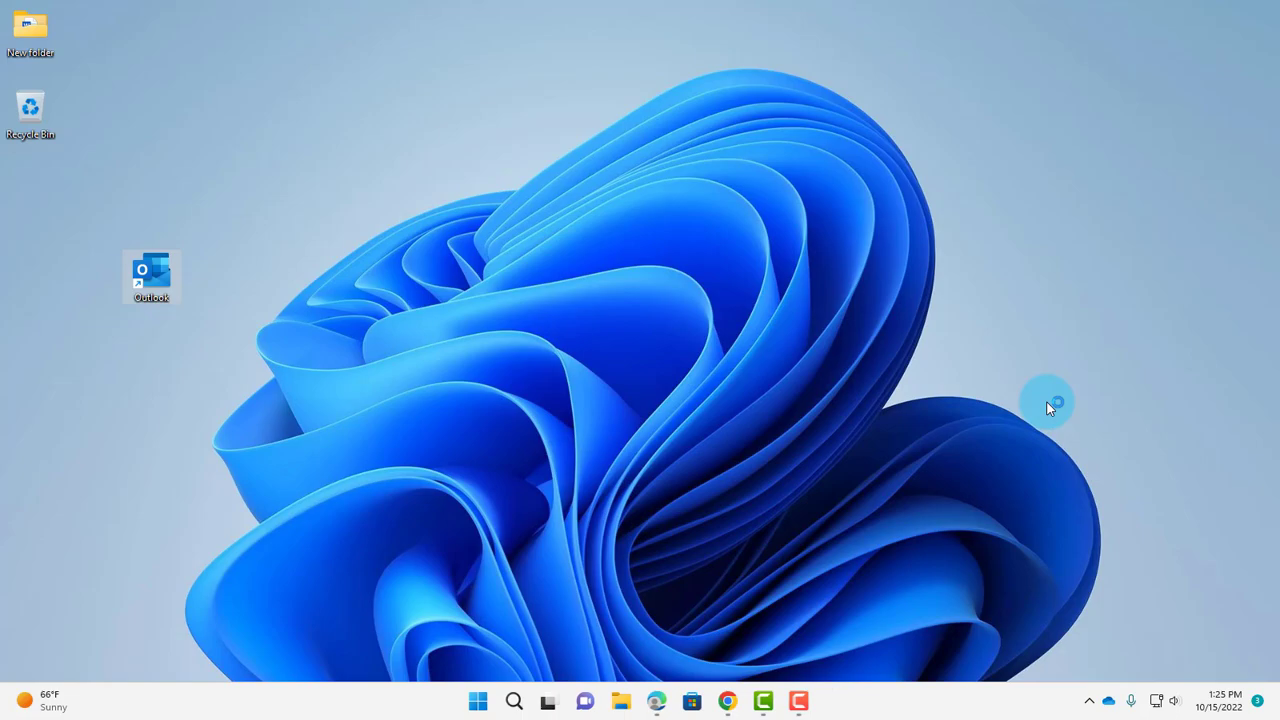
{"action": "double_click", "coordinate": [150, 275]}
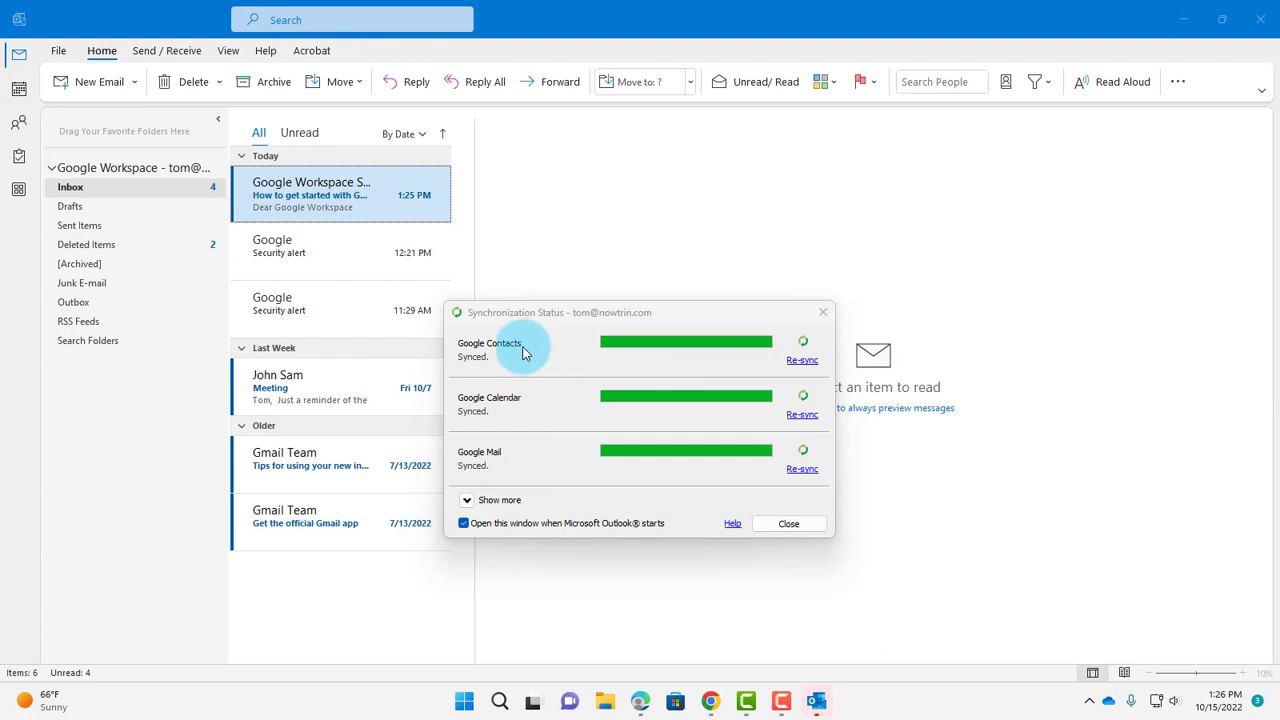
{"action": "mouse_move", "coordinate": [508, 349]}
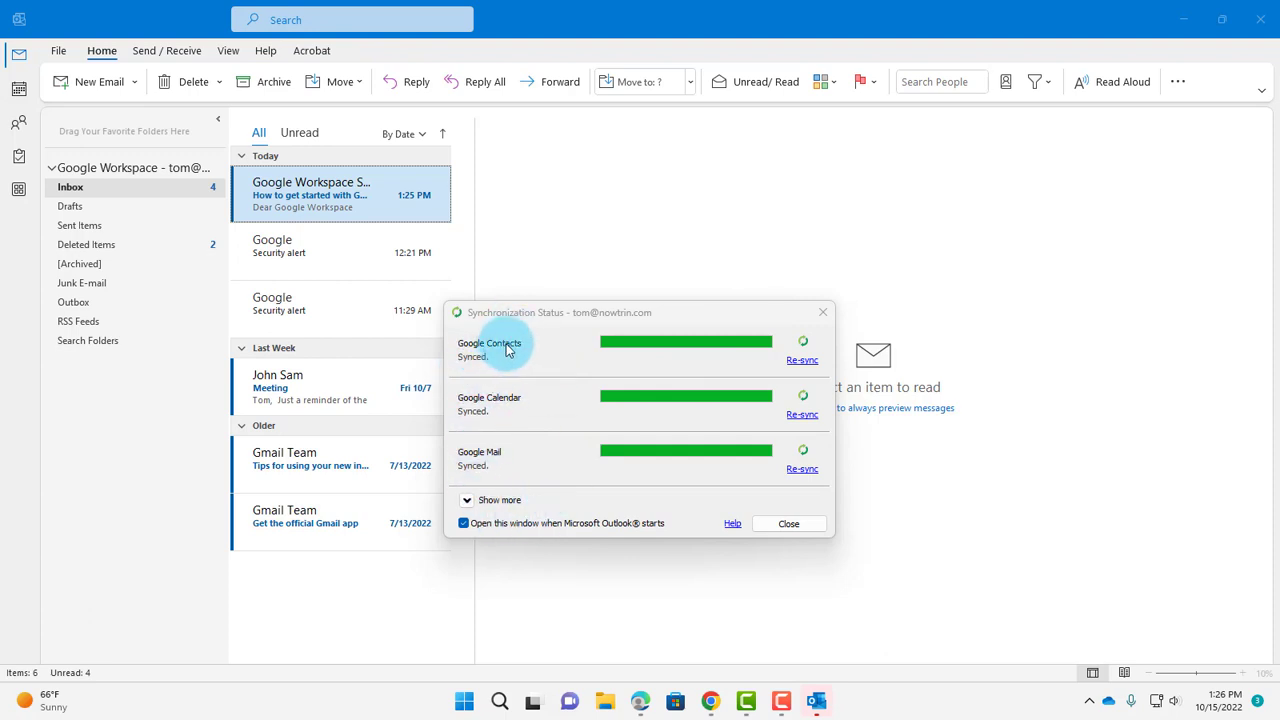
{"action": "mouse_move", "coordinate": [518, 472]}
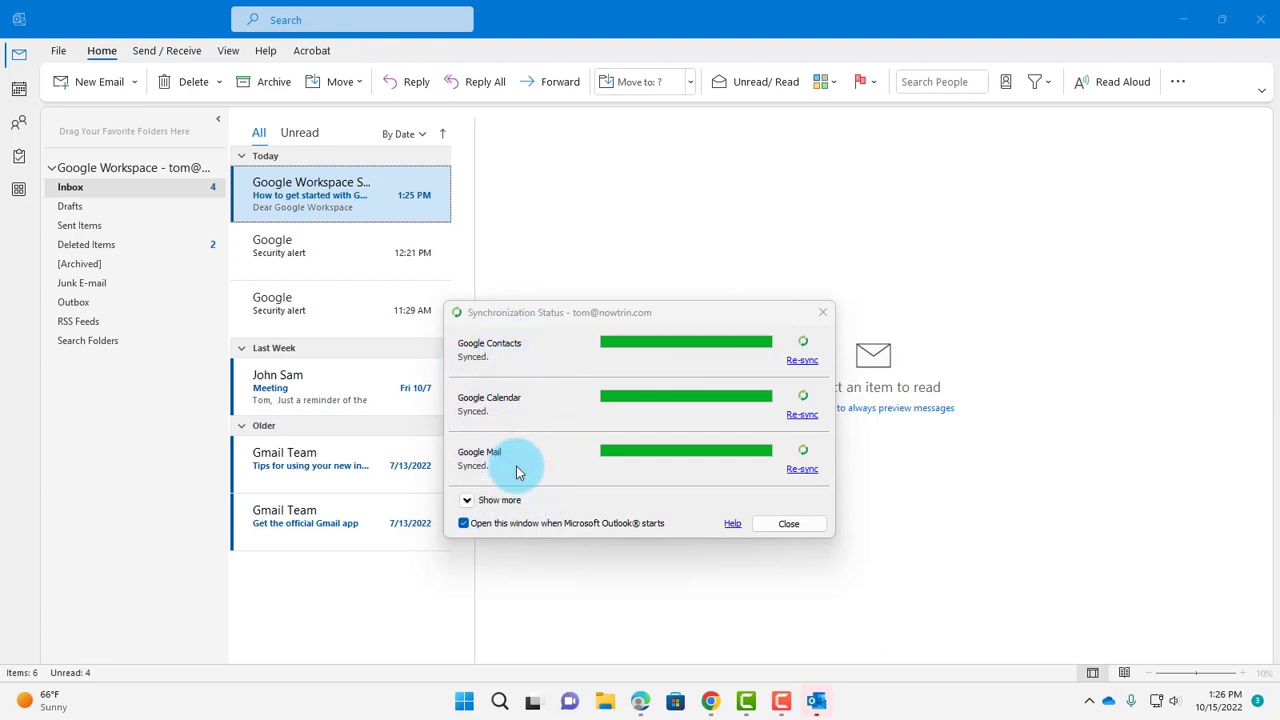
Expand the synced item types, disable the startup status window, and close it
{"action": "left_click", "coordinate": [498, 500]}
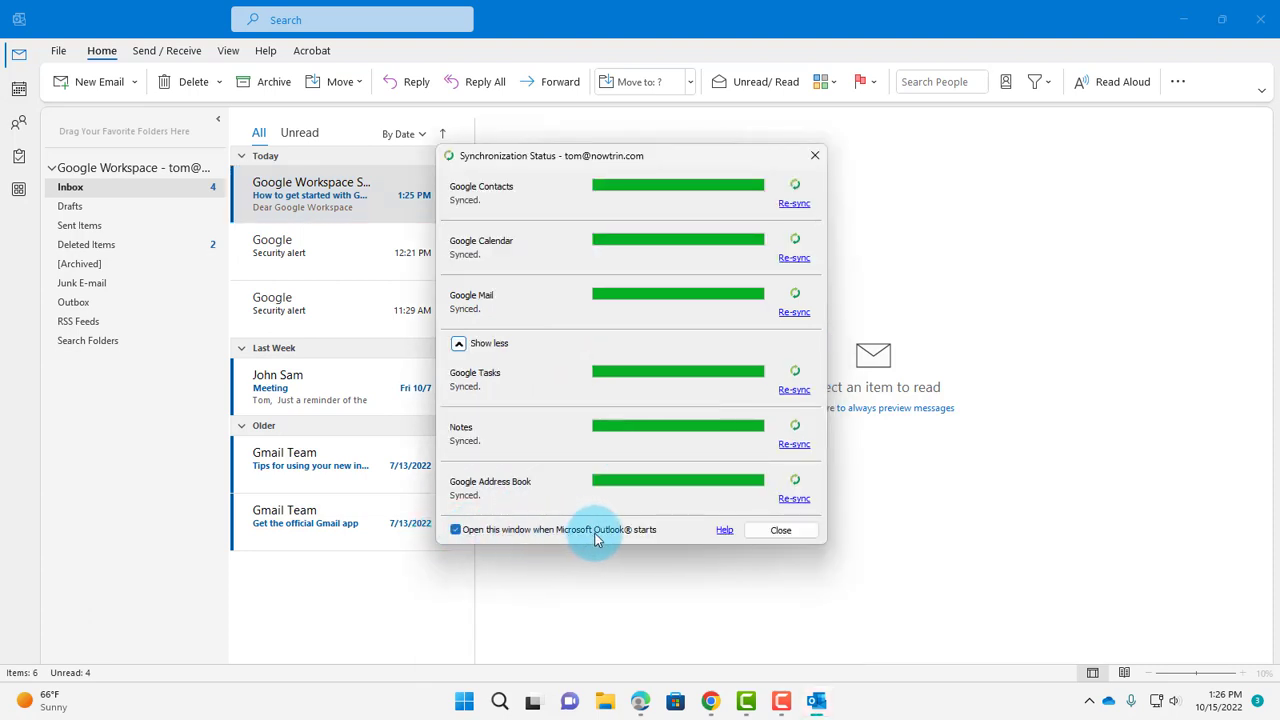
{"action": "left_click", "coordinate": [456, 529]}
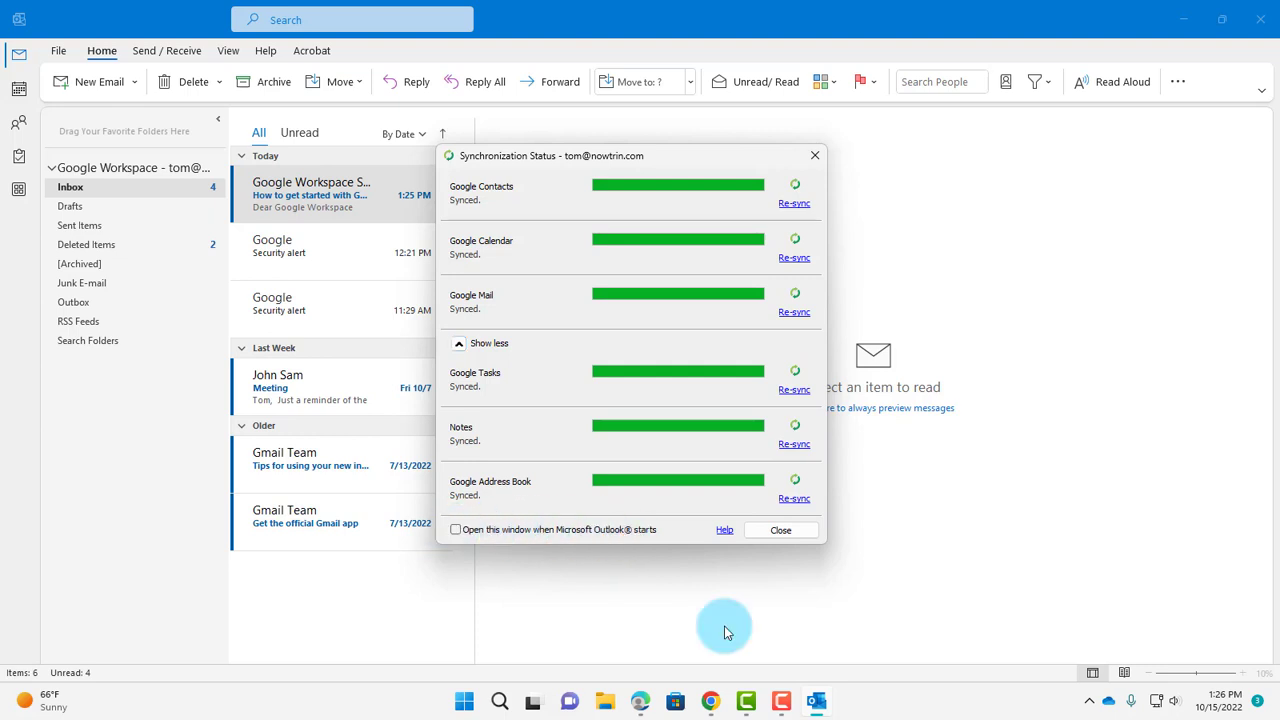
{"action": "mouse_move", "coordinate": [815, 210]}
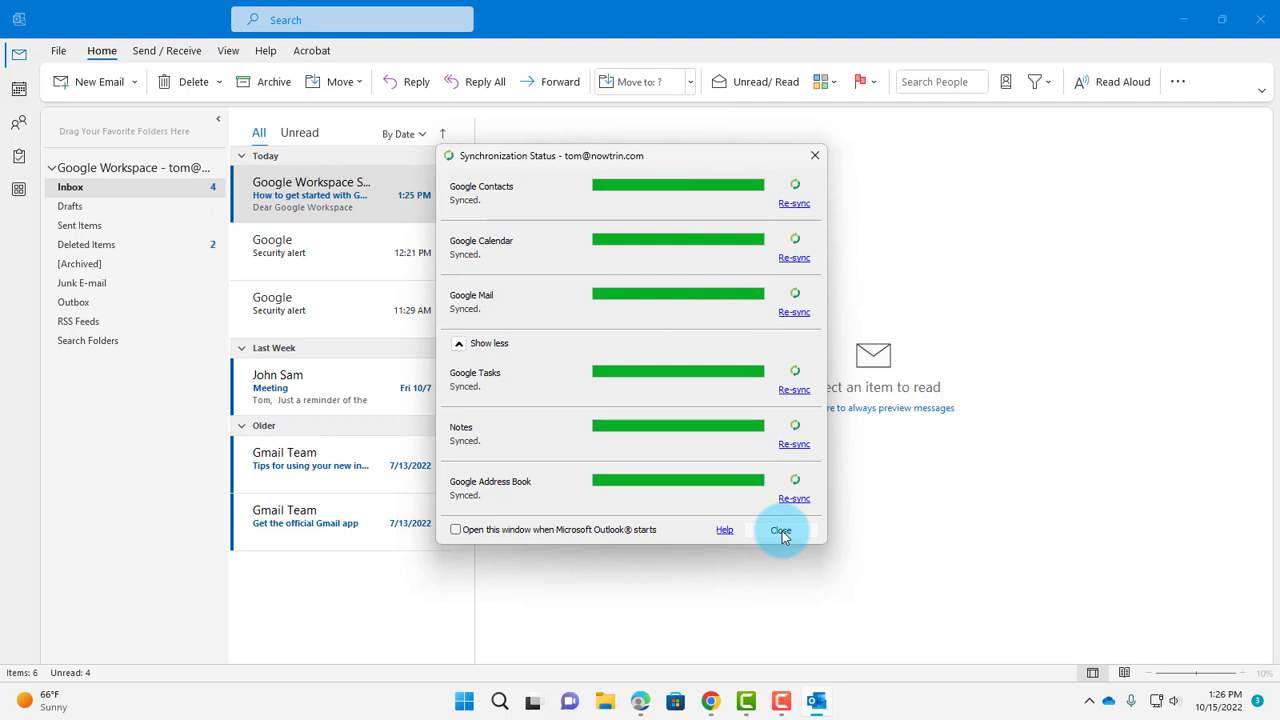
{"action": "left_click", "coordinate": [781, 530]}
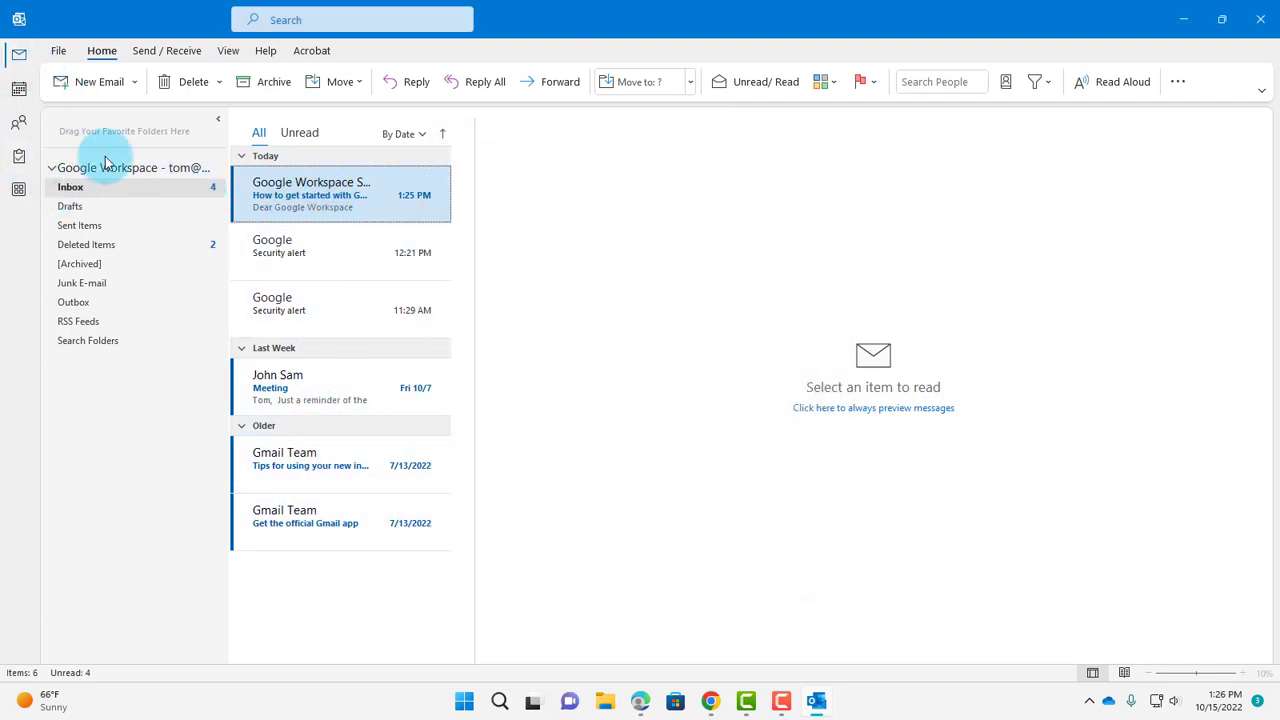
Review the synced October 2022 calendar meetings, then return to the inbox
{"action": "left_click", "coordinate": [18, 89]}
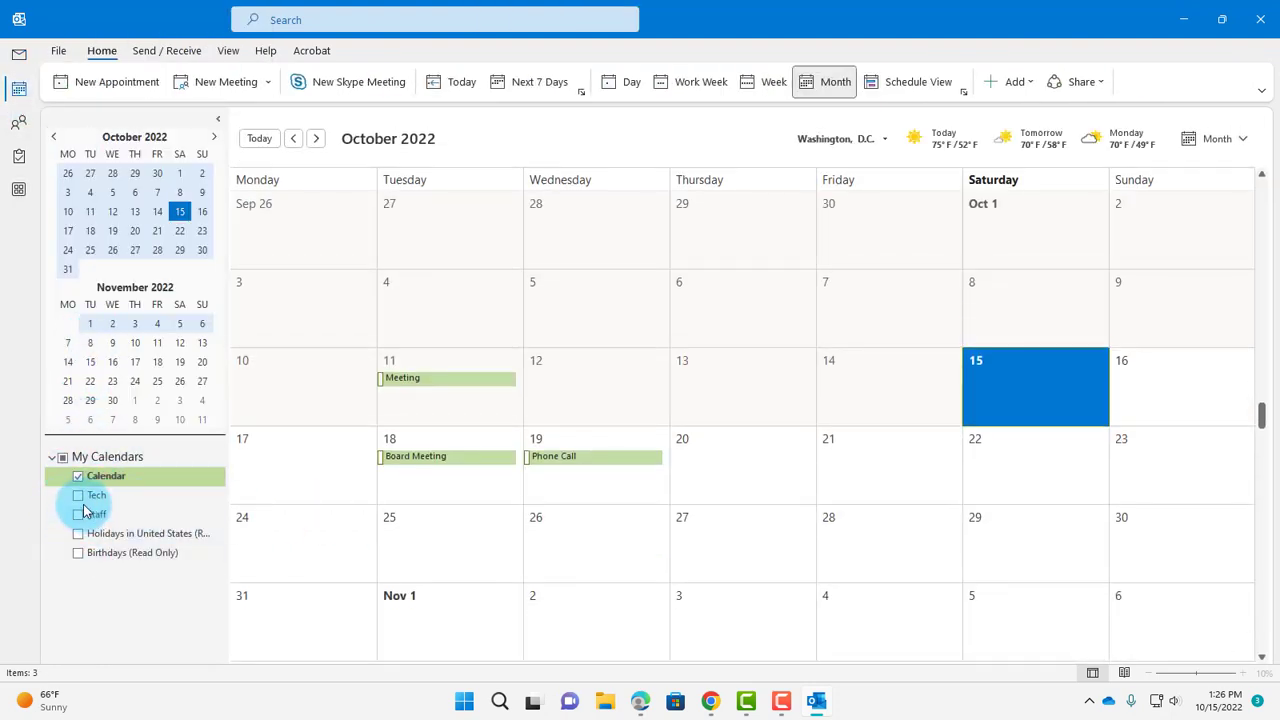
{"action": "left_click", "coordinate": [18, 54]}
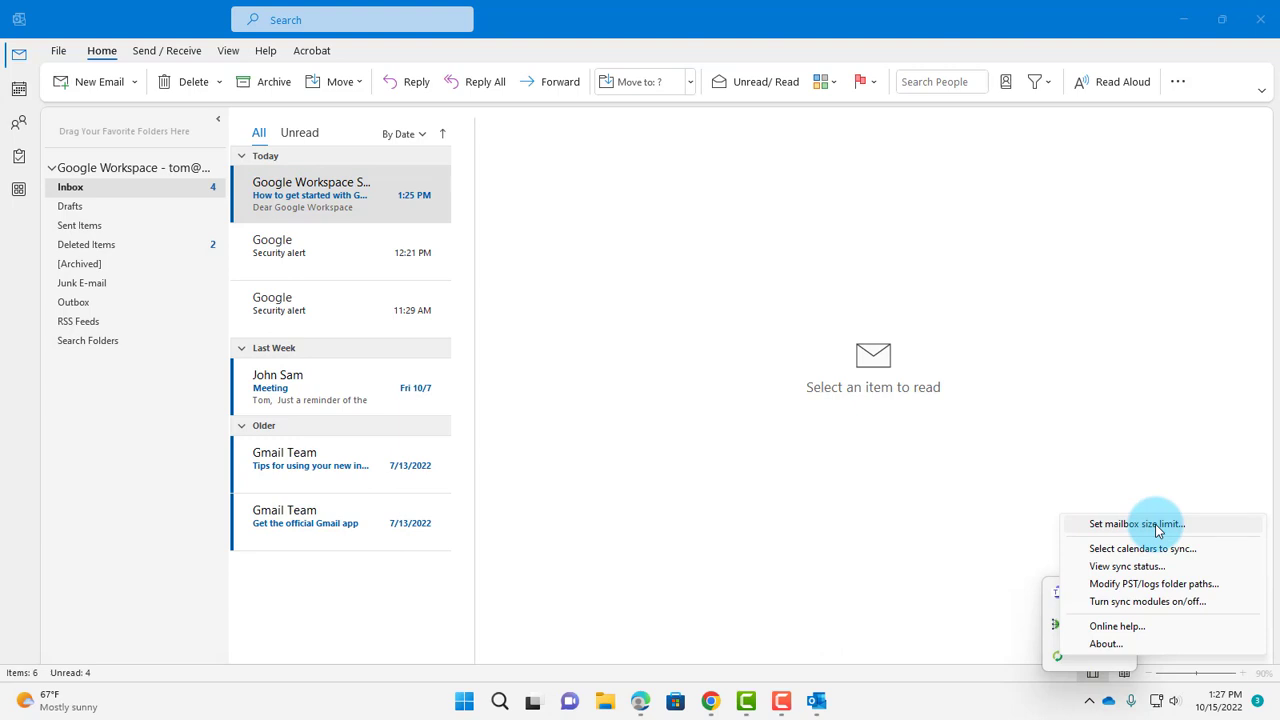
Pick a local mailbox size limit in Google Workspace Sync's settings
{"action": "left_click", "coordinate": [1136, 523]}
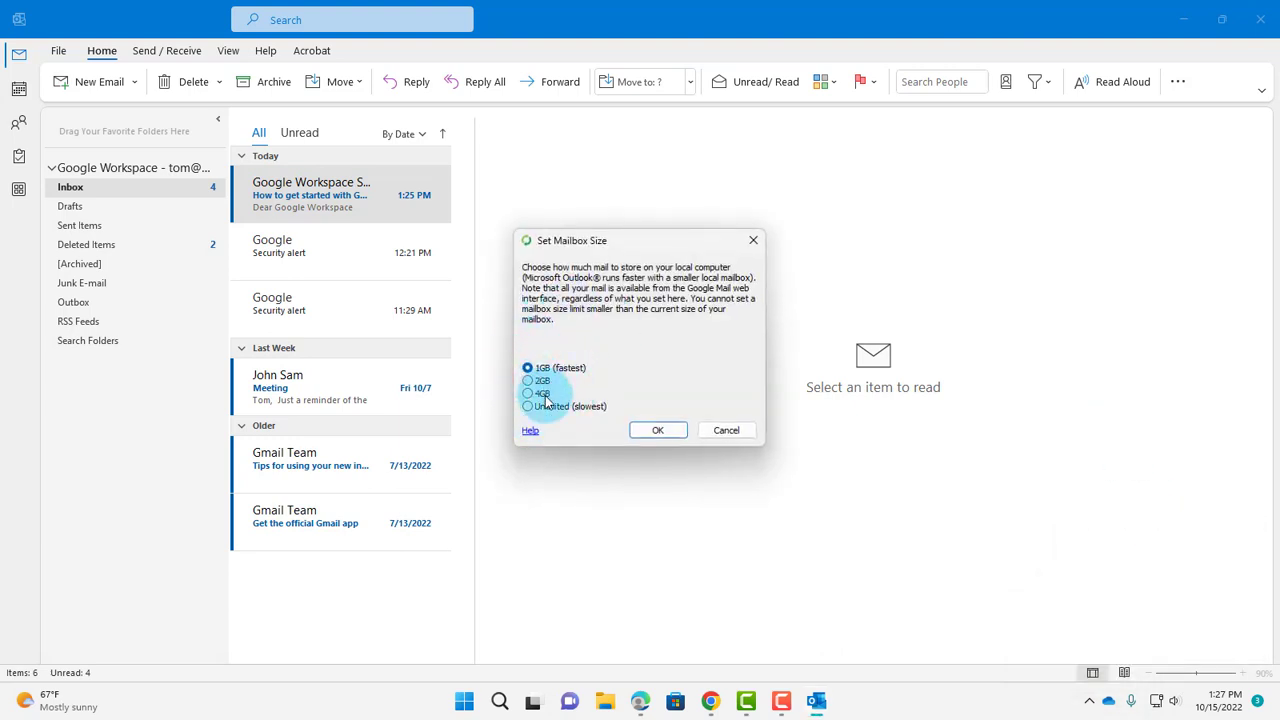
{"action": "left_click", "coordinate": [527, 368]}
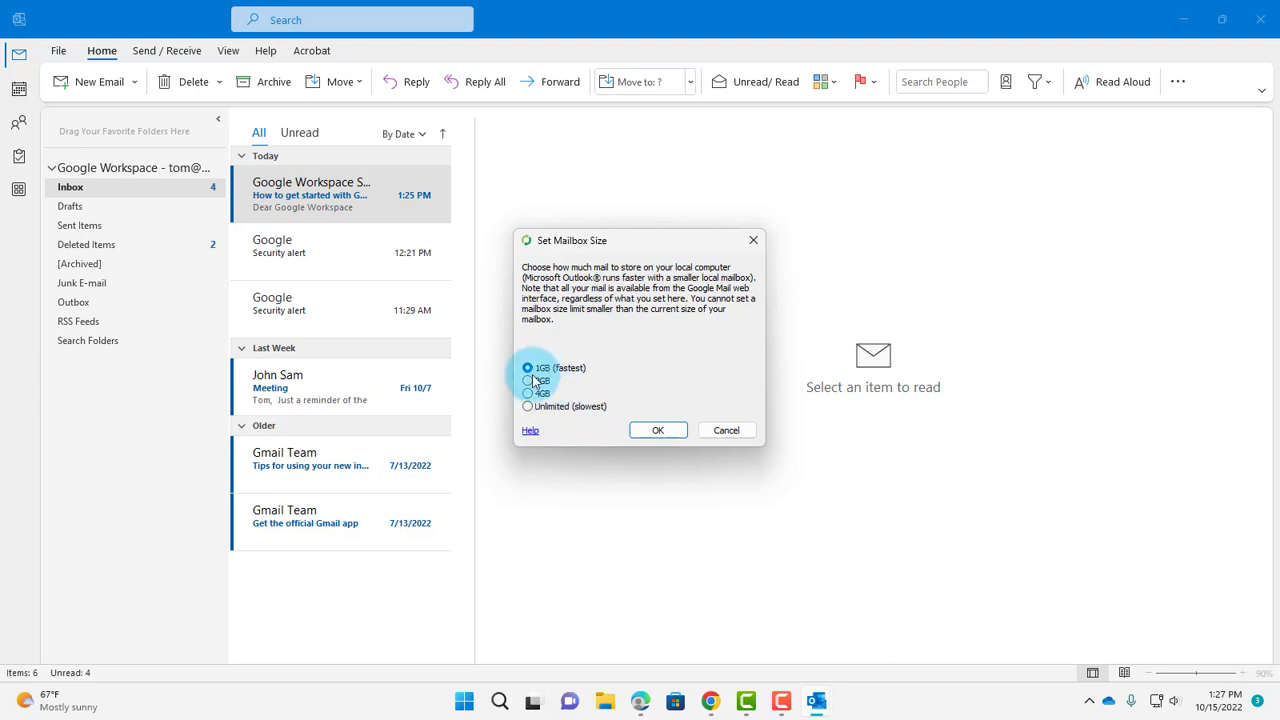
{"action": "mouse_move", "coordinate": [528, 414]}
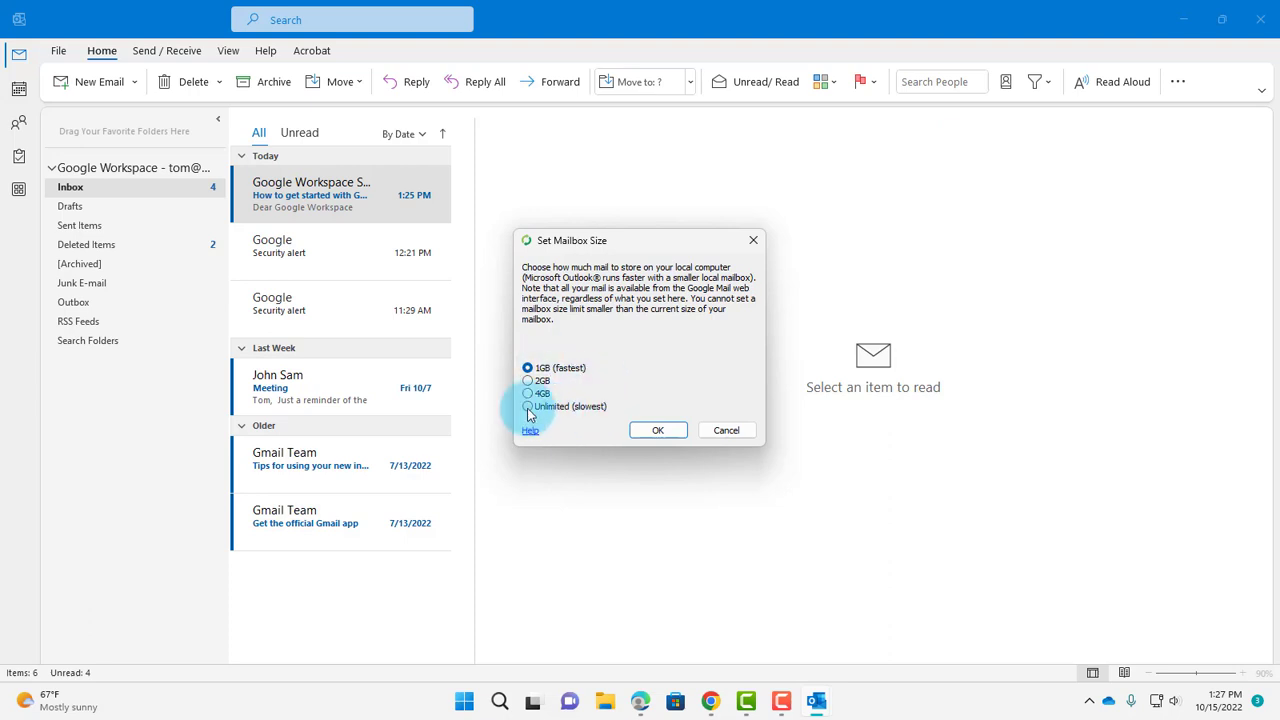
{"action": "left_click", "coordinate": [528, 406]}
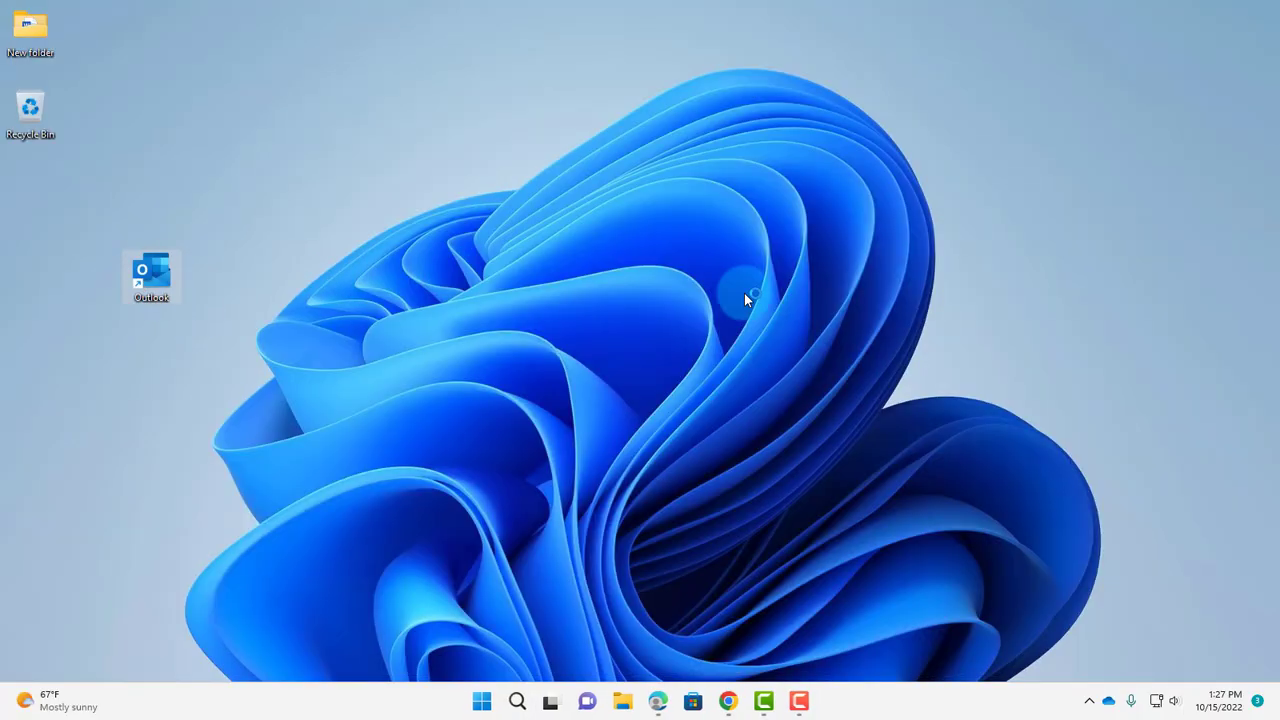
Relaunch Outlook from the desktop shortcut to reopen the Google Workspace inbox
{"action": "double_click", "coordinate": [150, 270]}
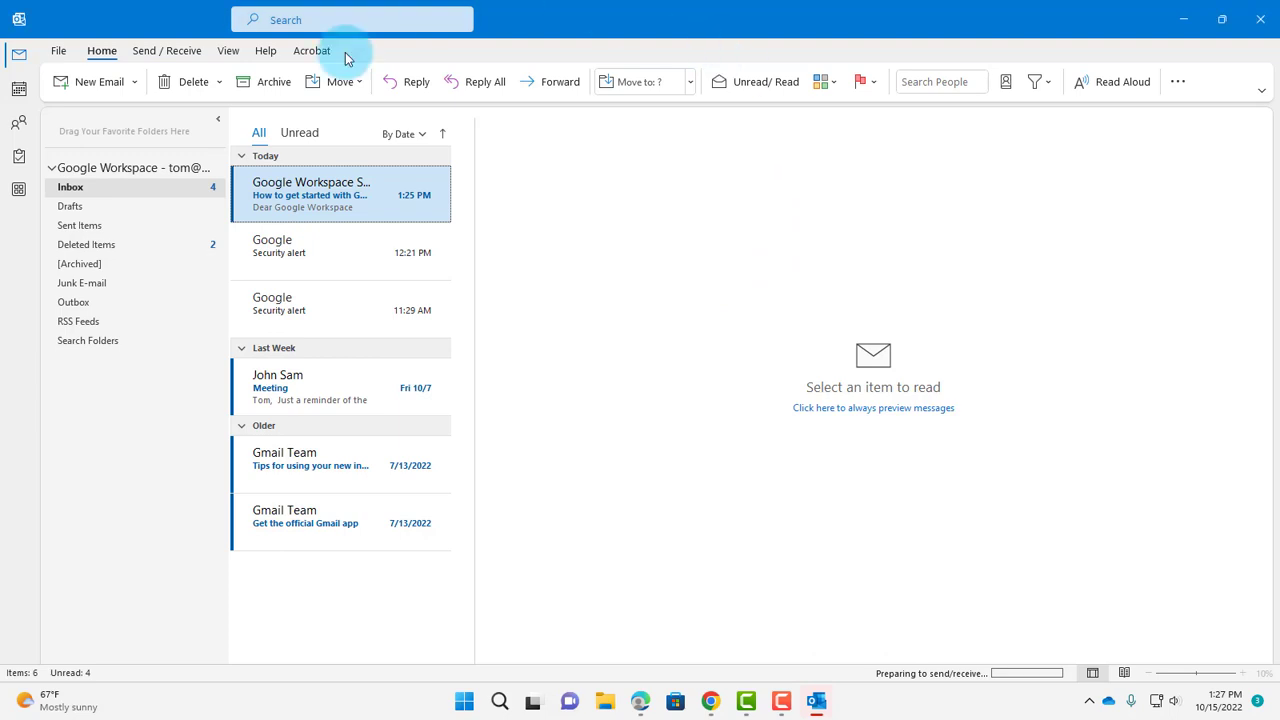
{"action": "mouse_move", "coordinate": [775, 186]}
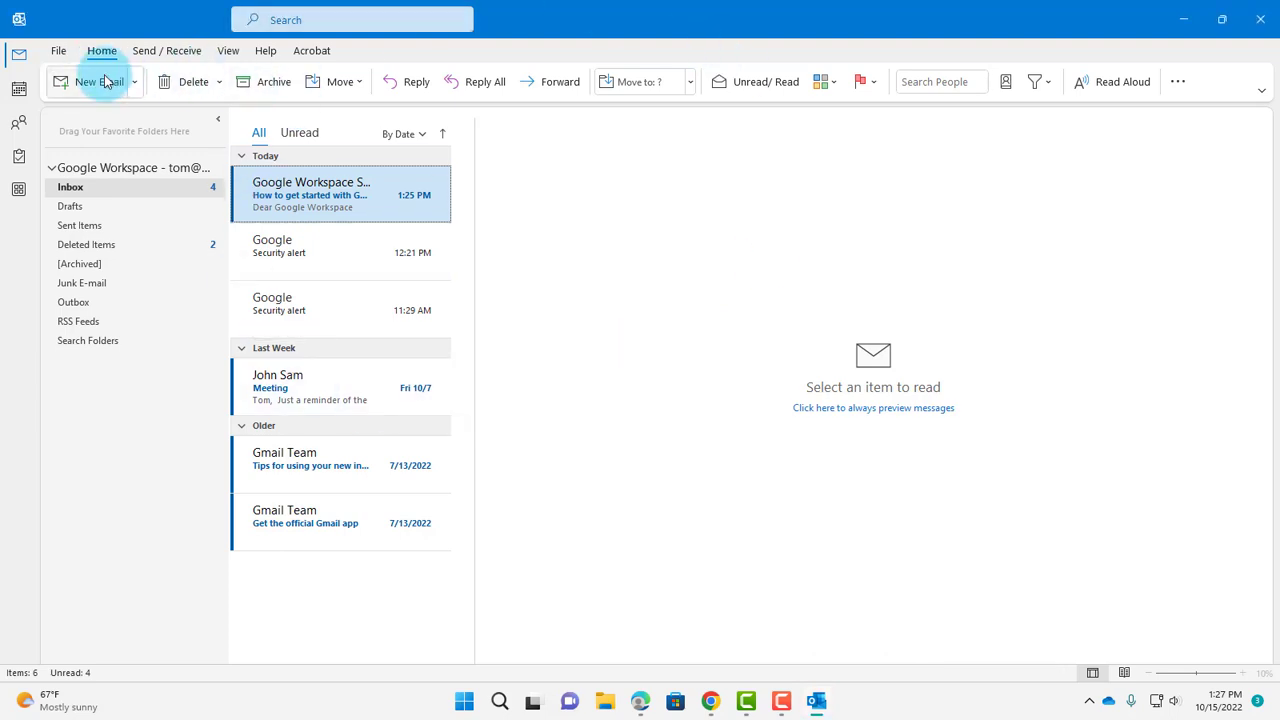
{"action": "mouse_move", "coordinate": [538, 274]}
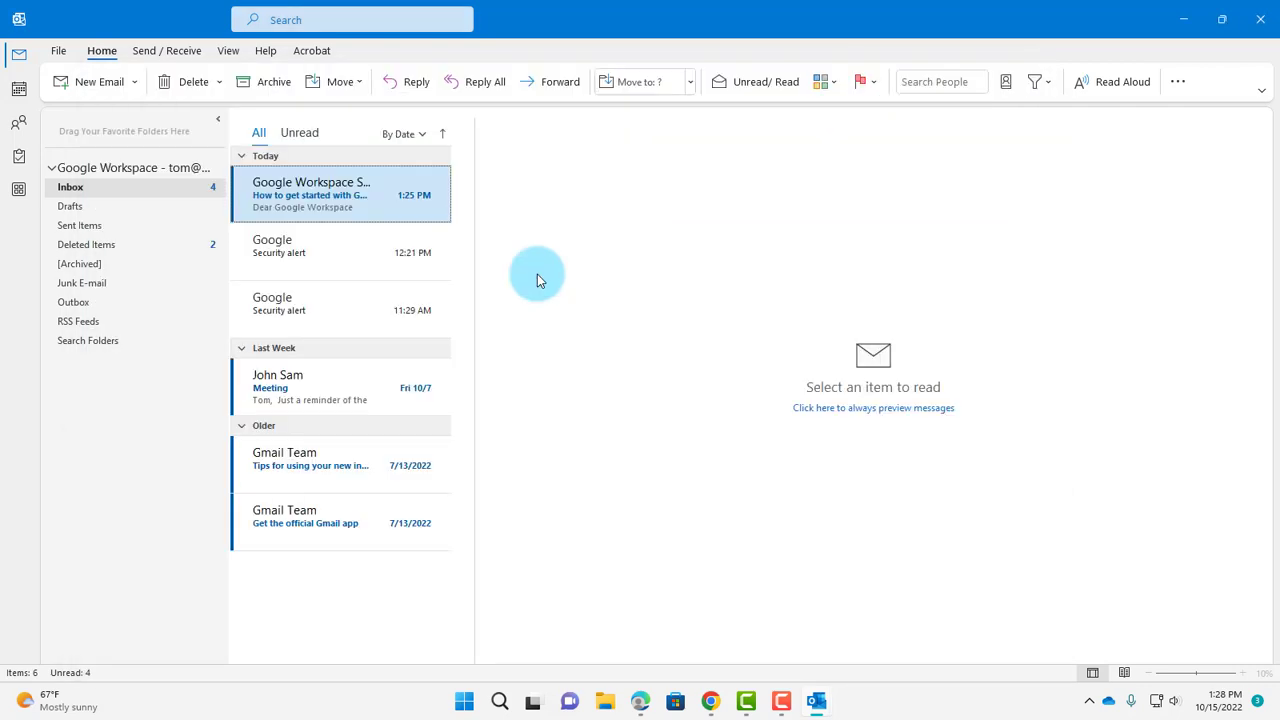